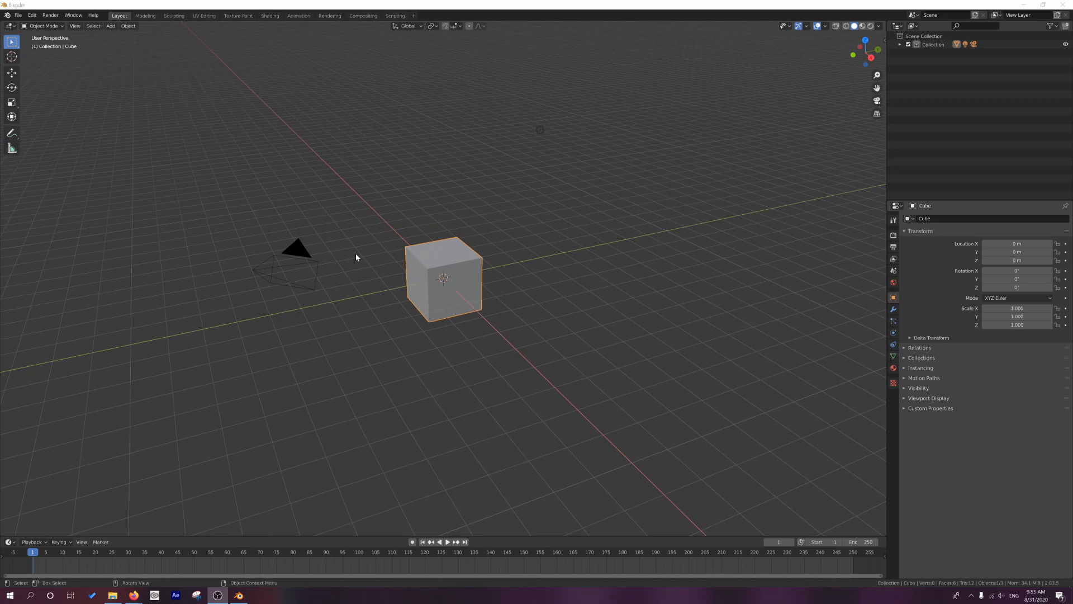
pyautogui.moveTo(470, 326)
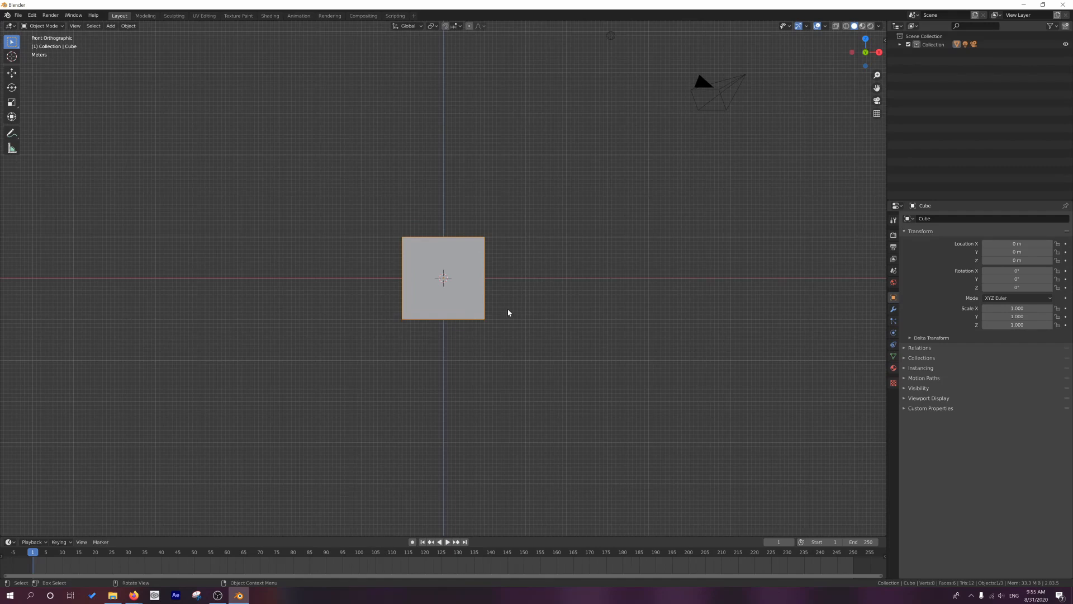
# - Raise the cube 1 m along Z, then orbit to a top view of both cubes
pyautogui.press('g')
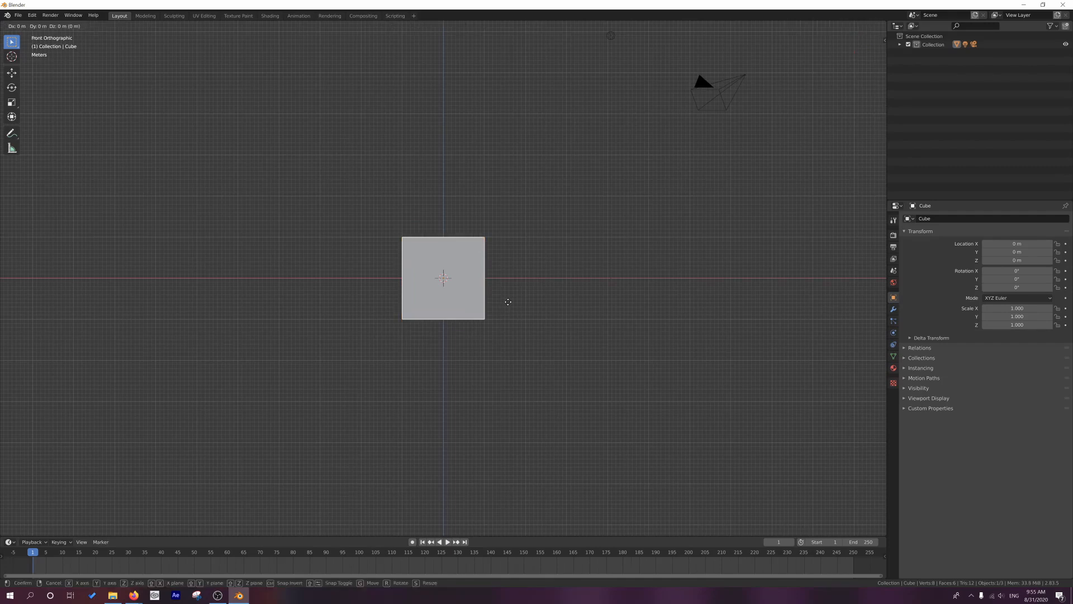
pyautogui.press('z')
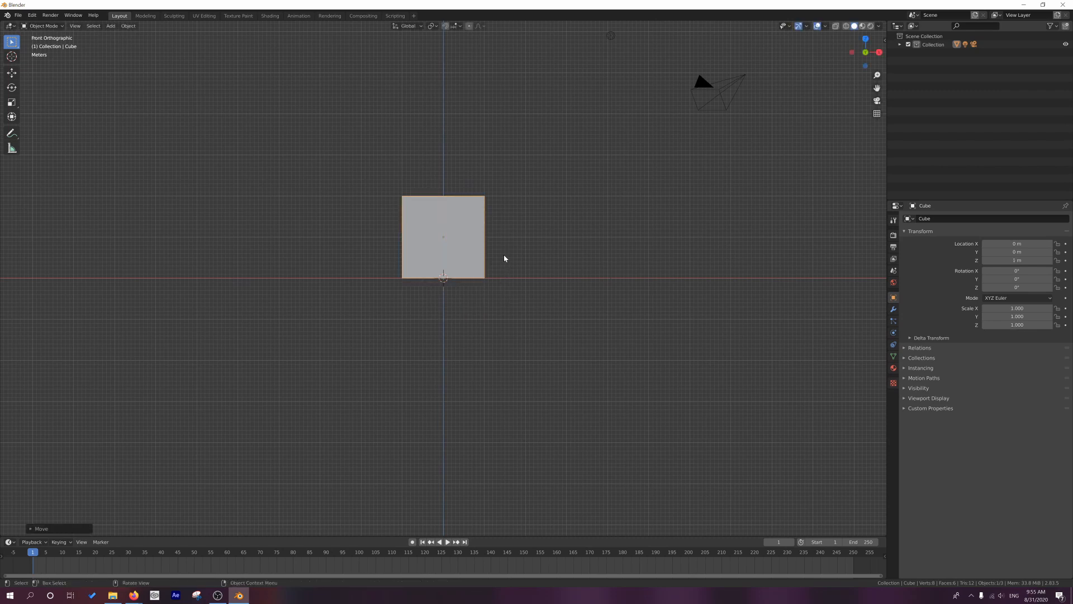
pyautogui.moveTo(443, 236); pyautogui.dragTo(320, 236)
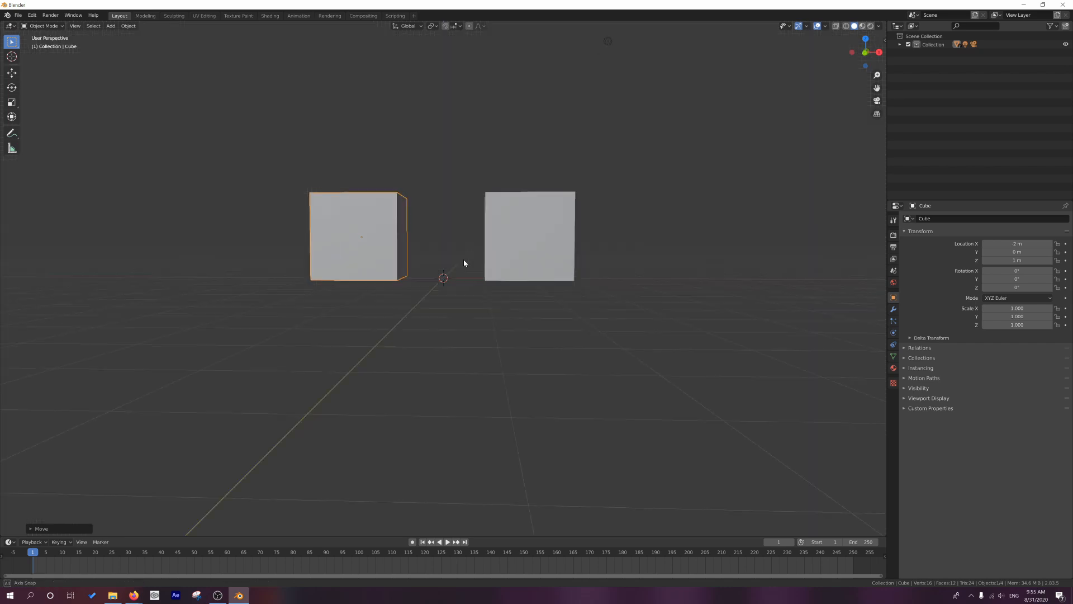
pyautogui.press('7')
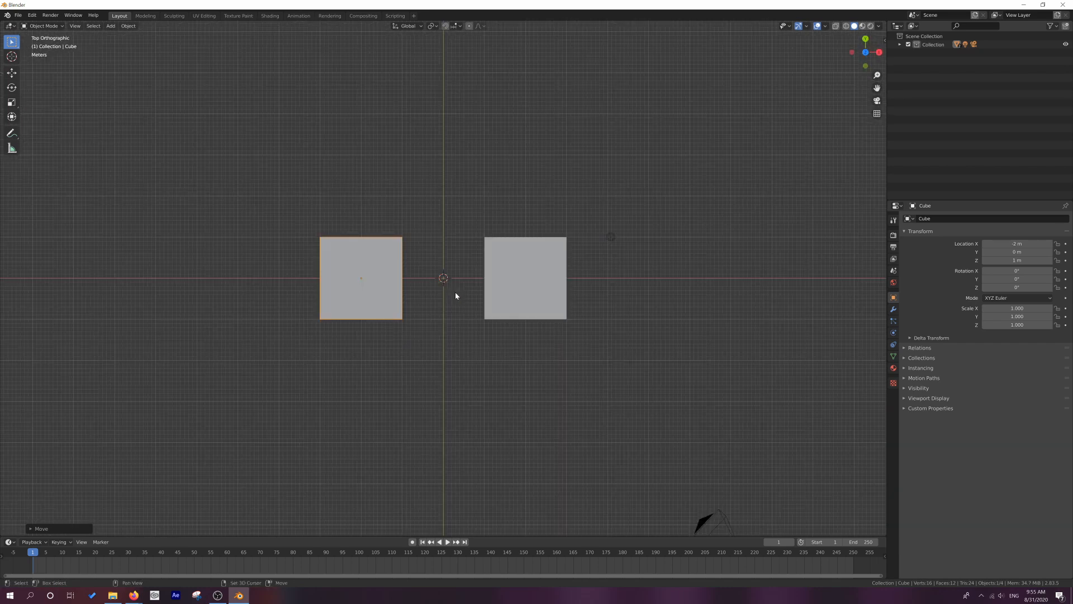
# - Add a large floor plane and convert the light to a Sun at strength 100
pyautogui.press('Tab')
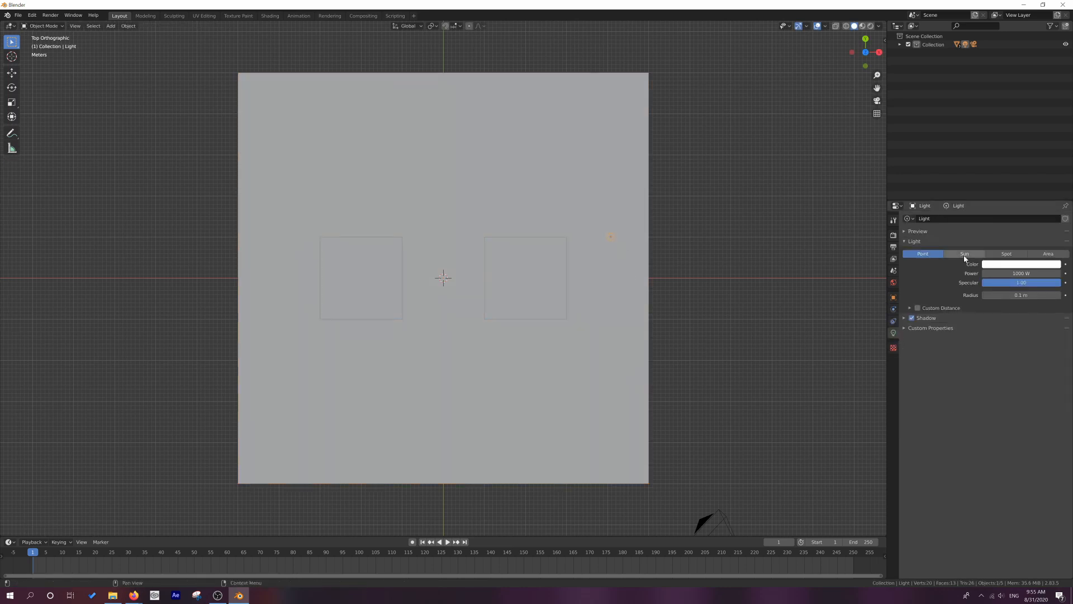
pyautogui.click(964, 254)
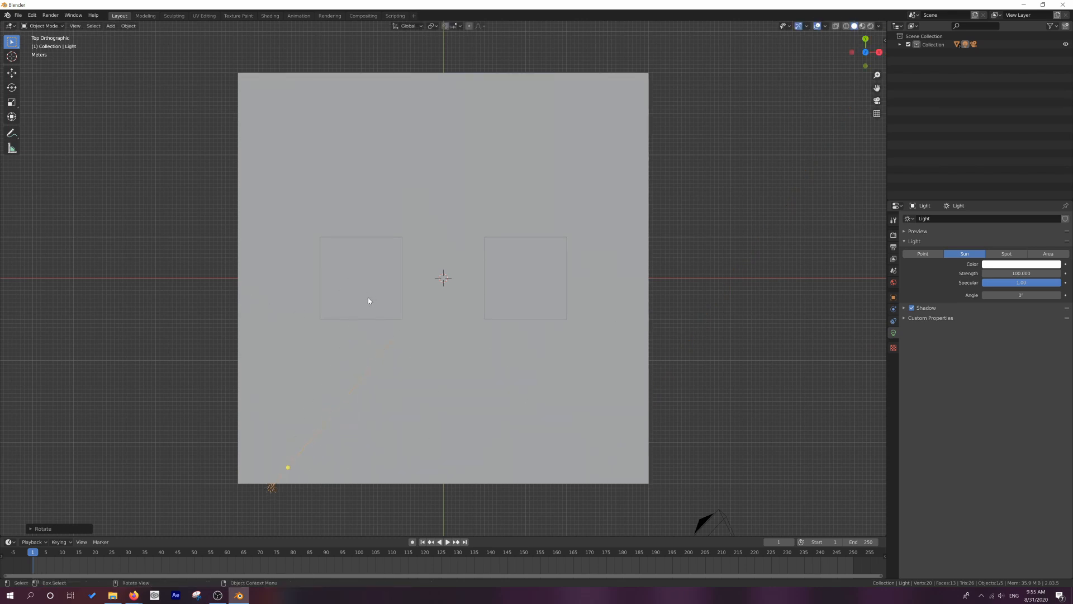
pyautogui.moveTo(861, 26)
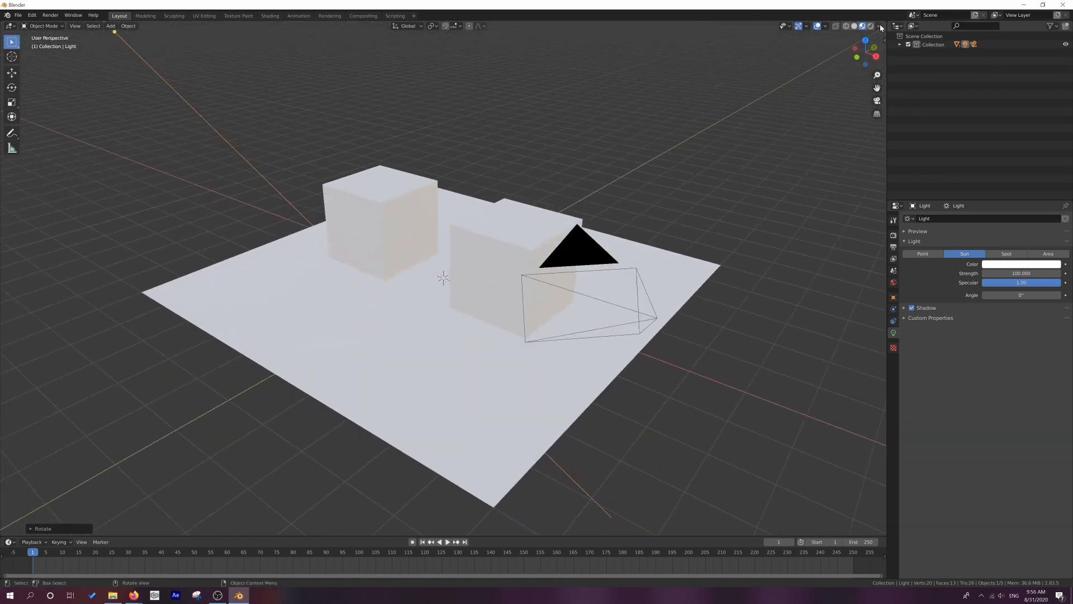
# - Switch the viewport to rendered shading and orbit to see the cubes' shadows
pyautogui.click(881, 25)
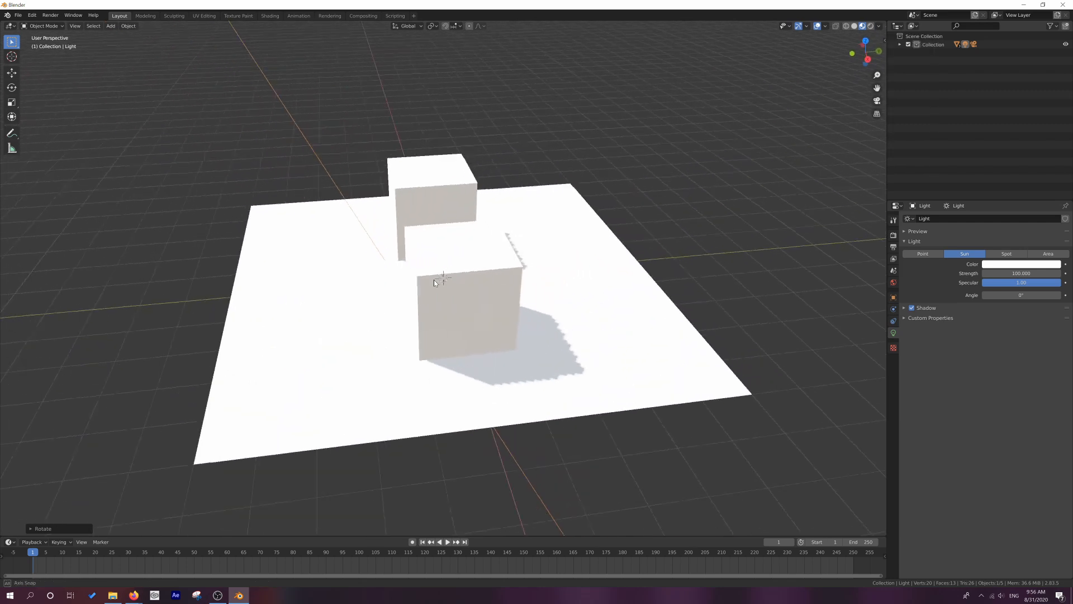
pyautogui.moveTo(445, 295); pyautogui.dragTo(452, 280)
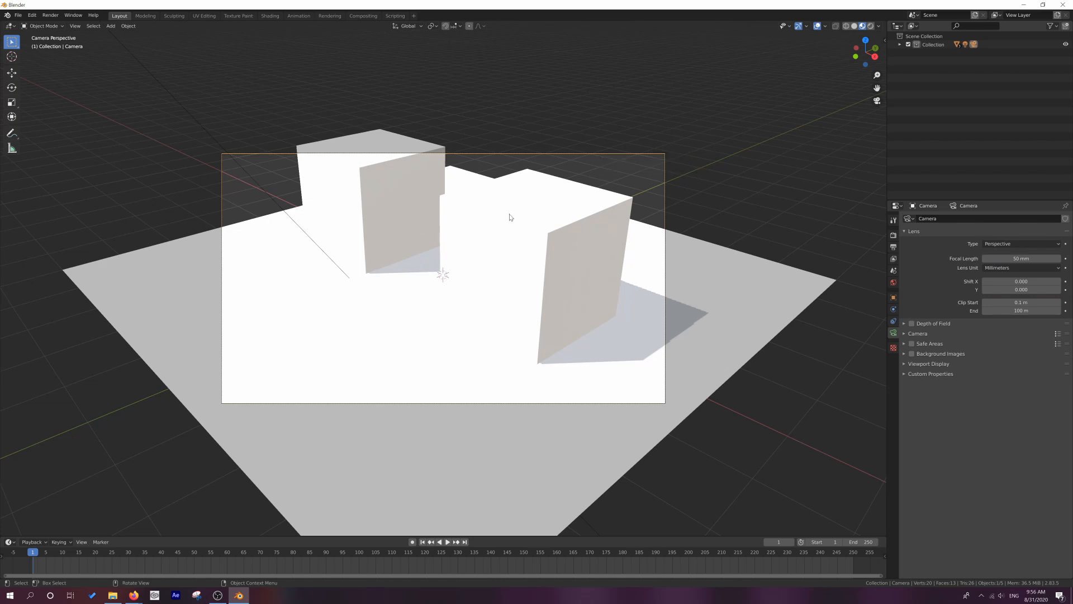
# - Reposition the camera so the floor plane and both cubes fit its frame
pyautogui.press('g')
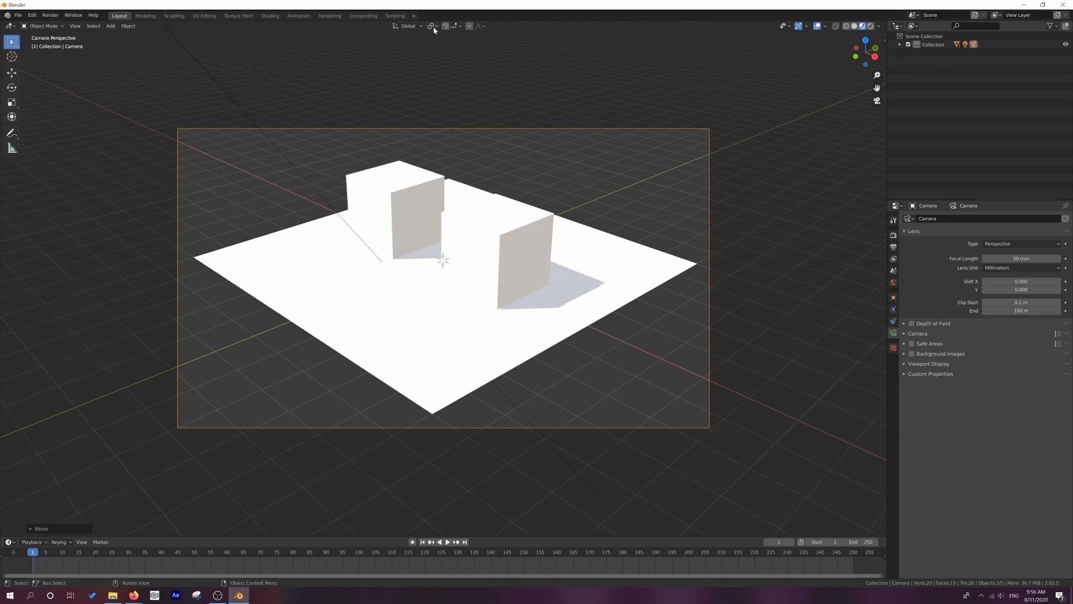
pyautogui.moveTo(432, 26)
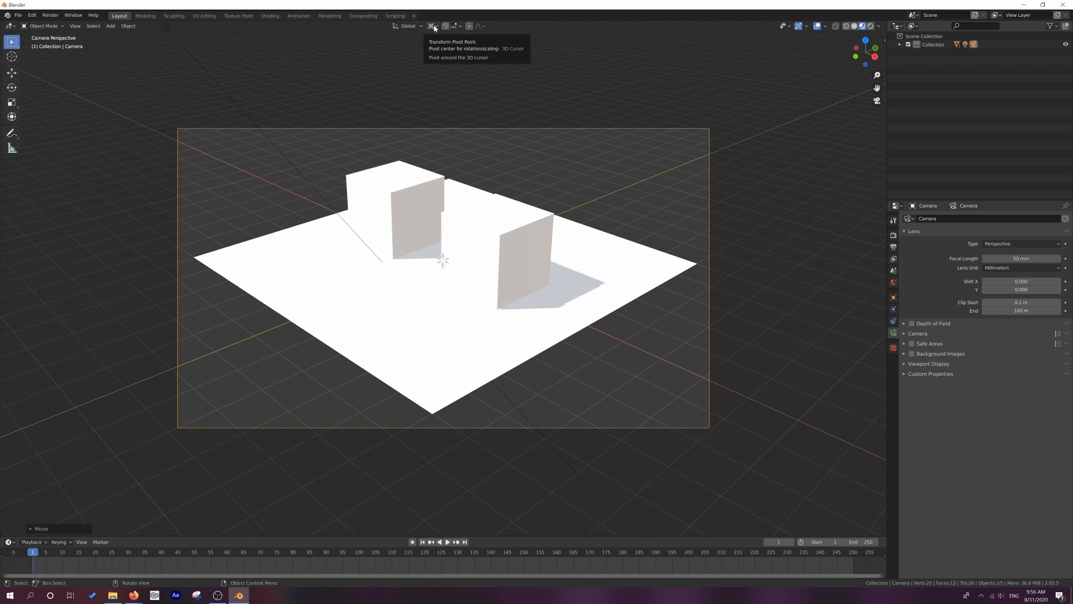
pyautogui.moveTo(637, 307)
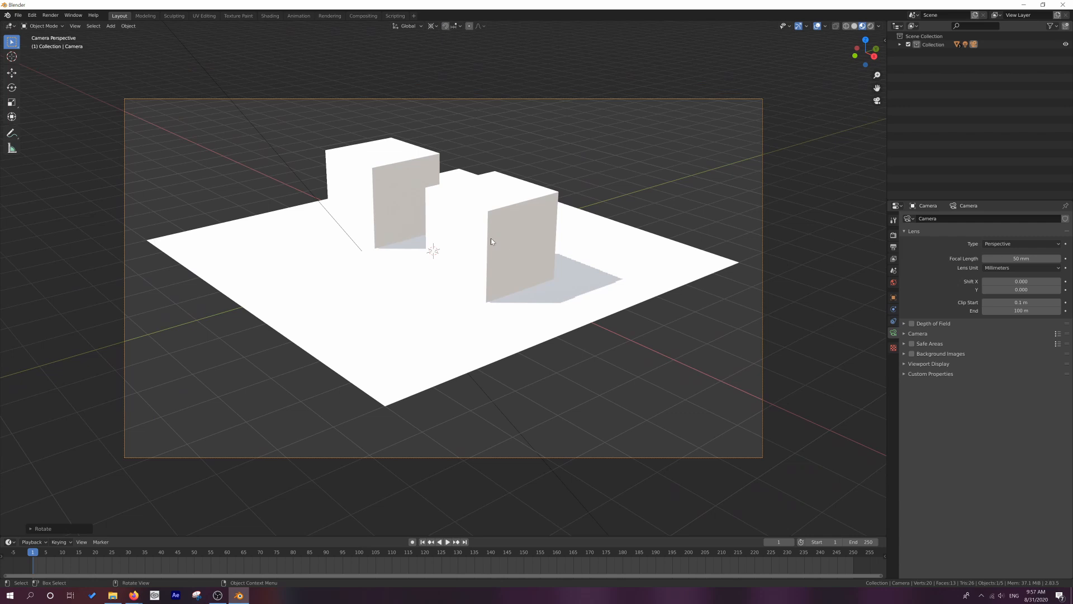
pyautogui.moveTo(503, 219)
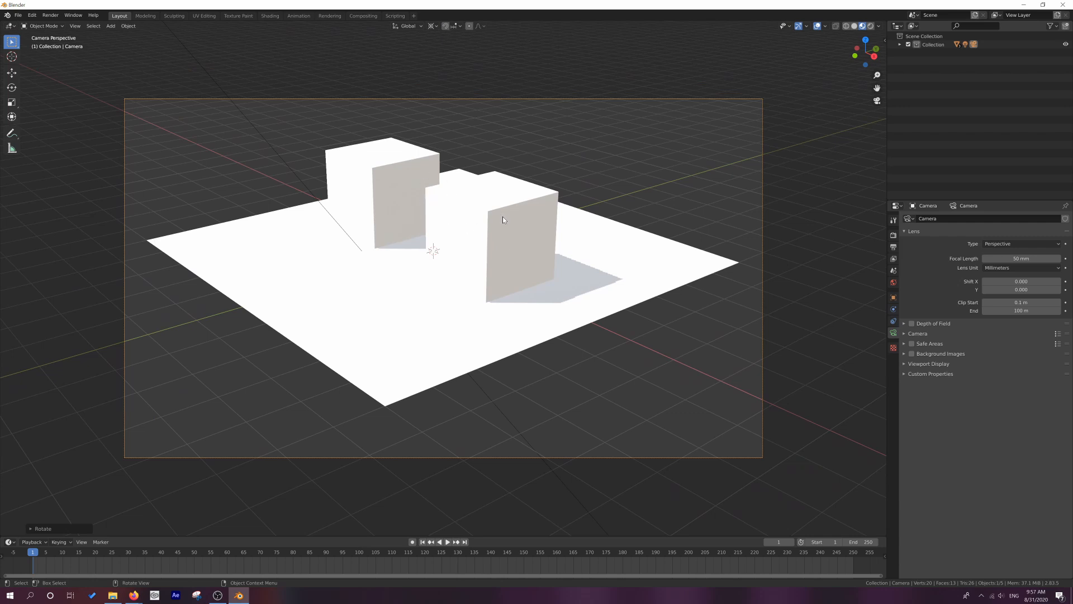
pyautogui.moveTo(513, 242)
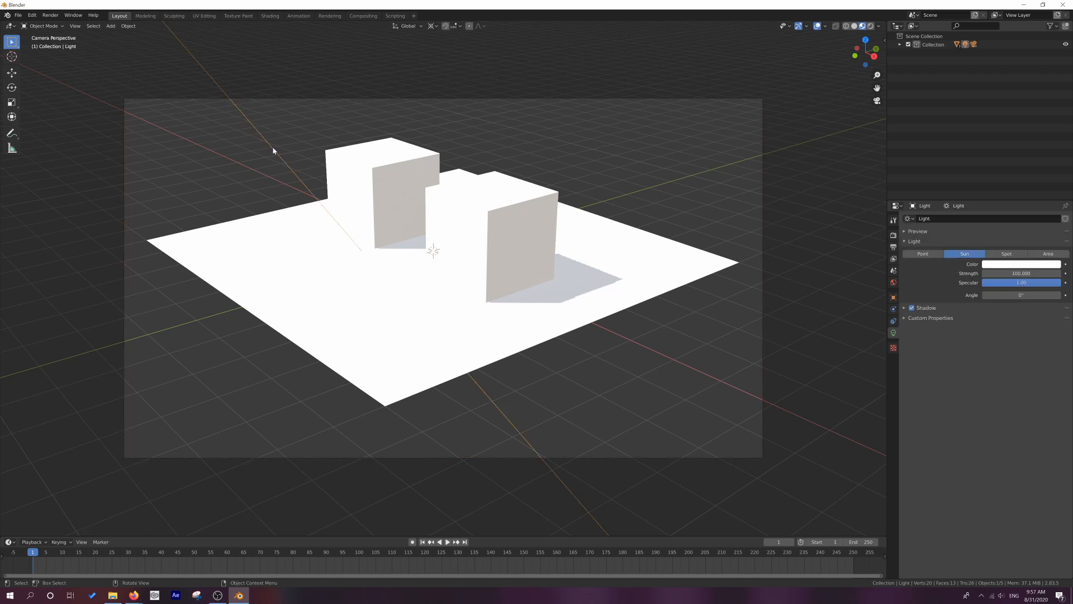
pyautogui.moveTo(466, 273)
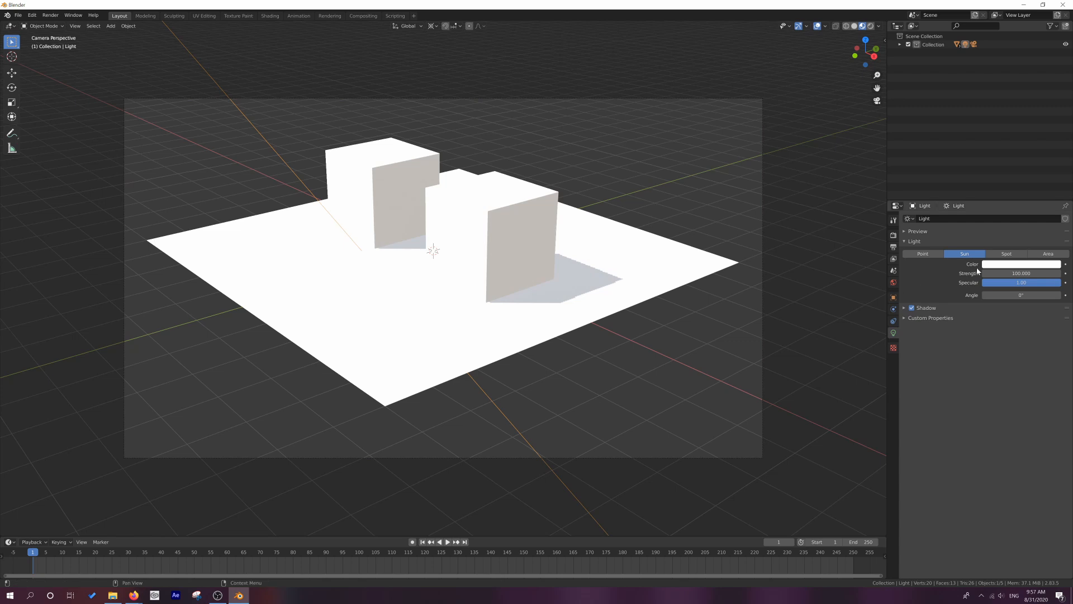
# - Expand the sun's Shadow panel, tick Contact Shadows, and expand Cascaded Shadow Map
pyautogui.click(926, 308)
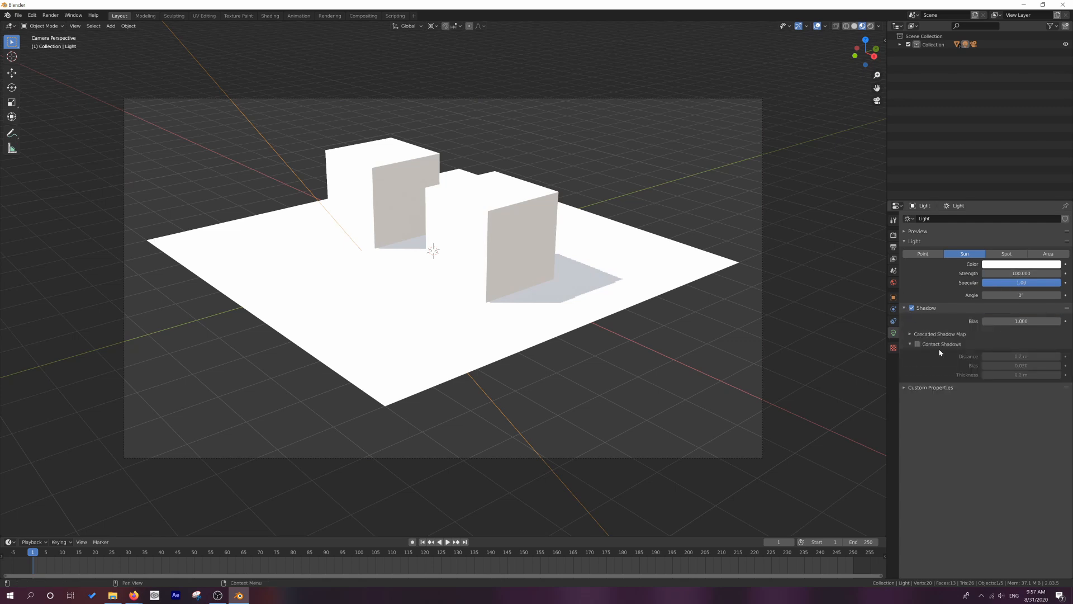
pyautogui.moveTo(1055, 313)
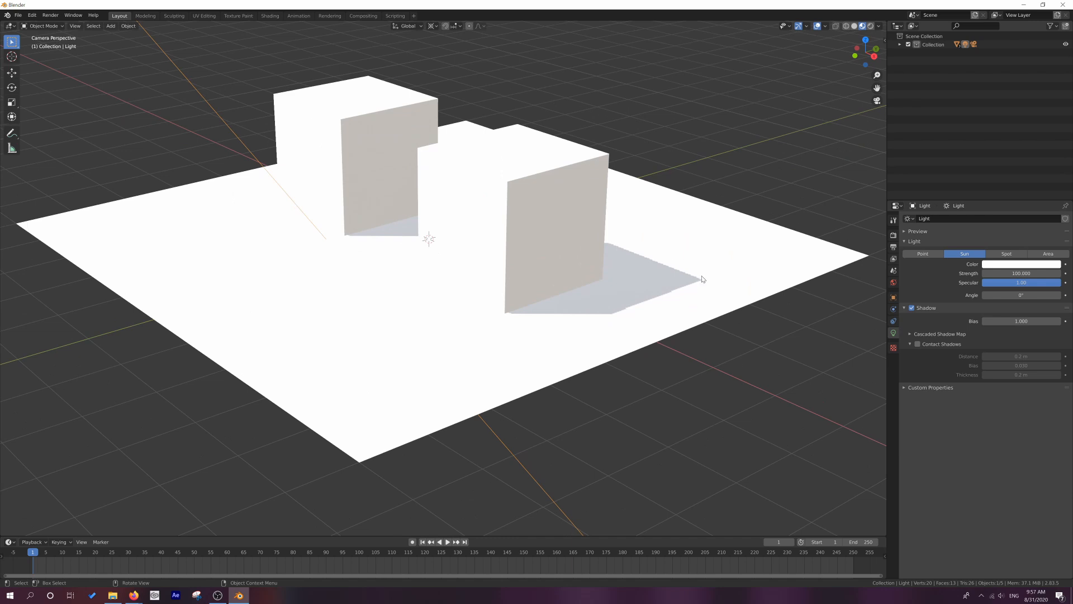
pyautogui.moveTo(615, 251)
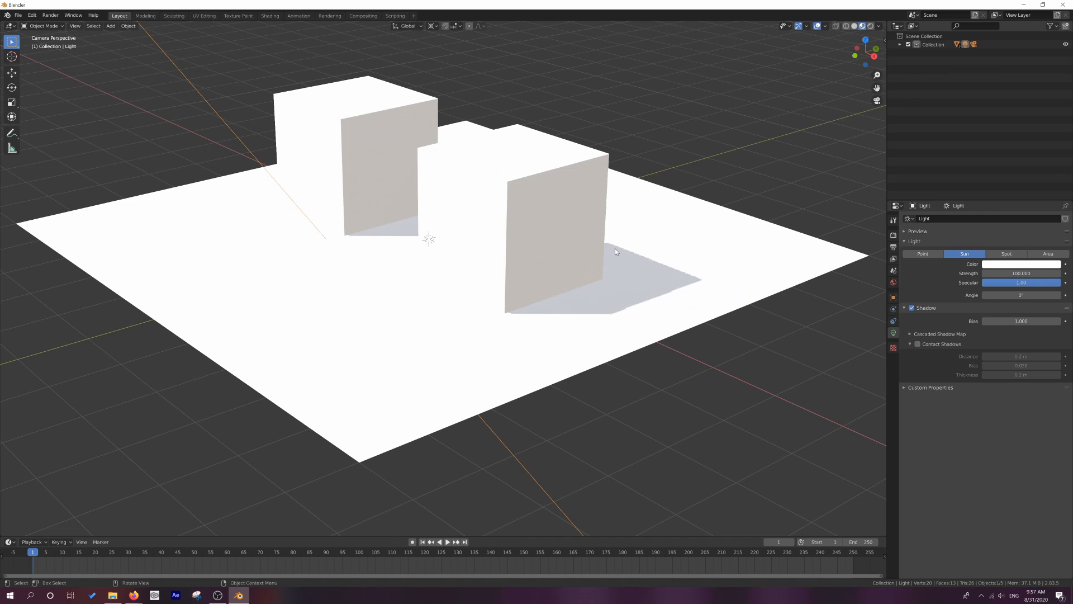
pyautogui.click(917, 343)
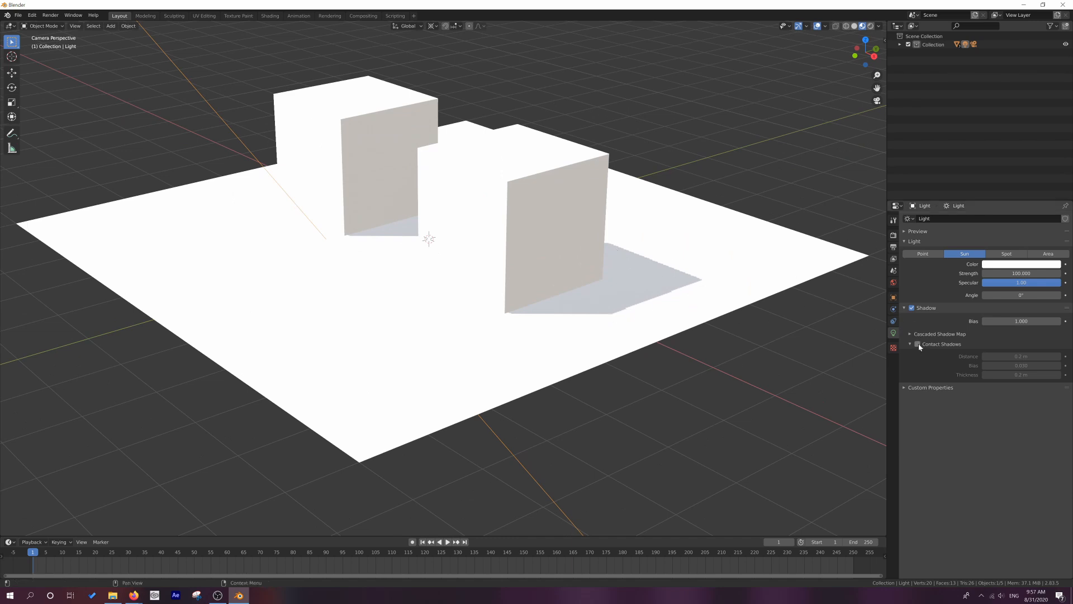
pyautogui.click(918, 343)
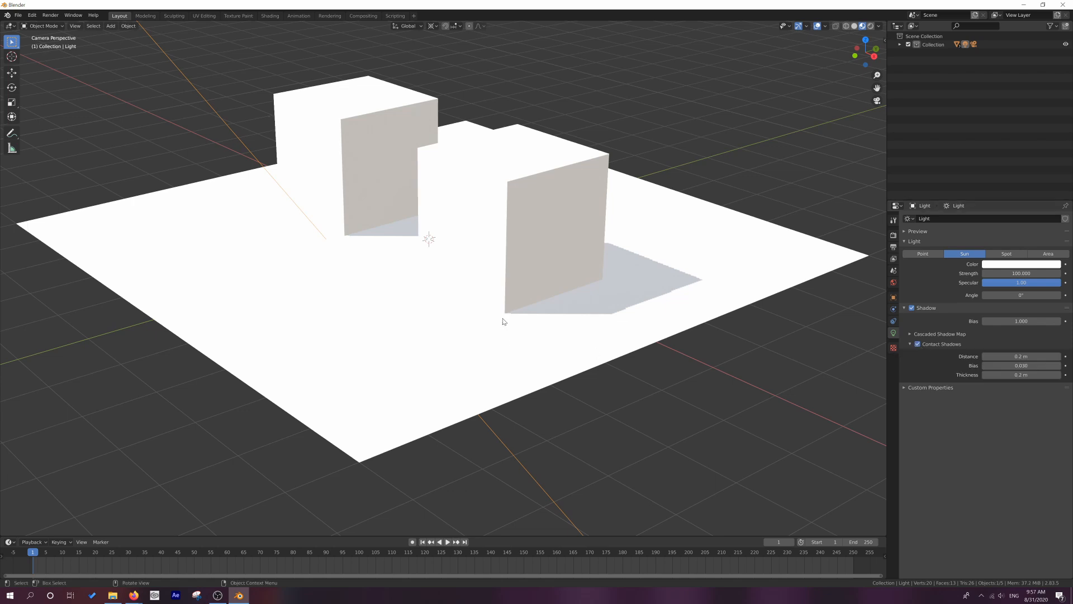
pyautogui.moveTo(345, 240)
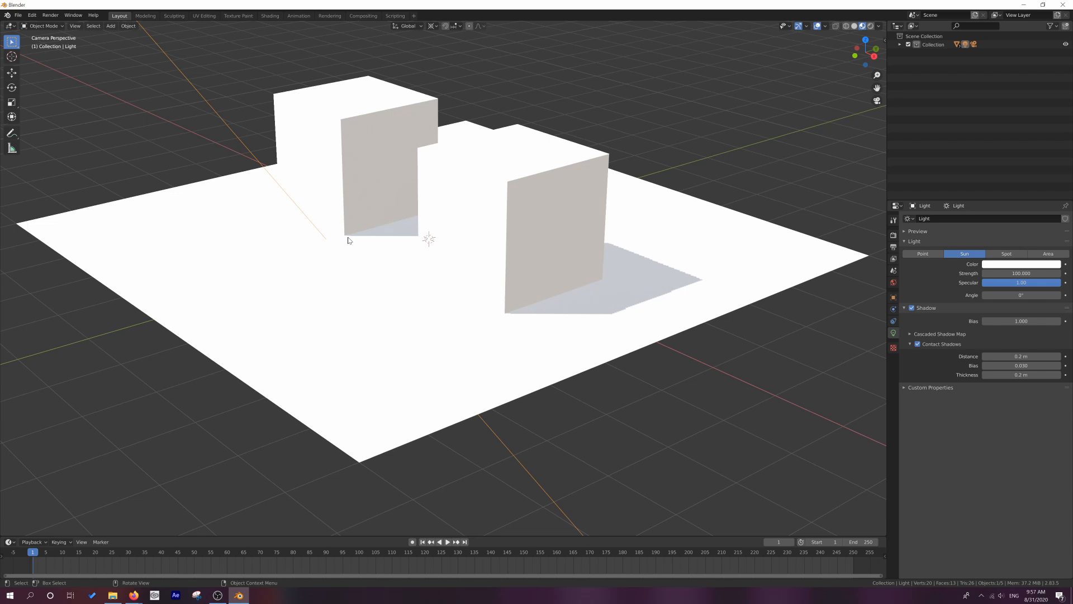
pyautogui.moveTo(513, 318)
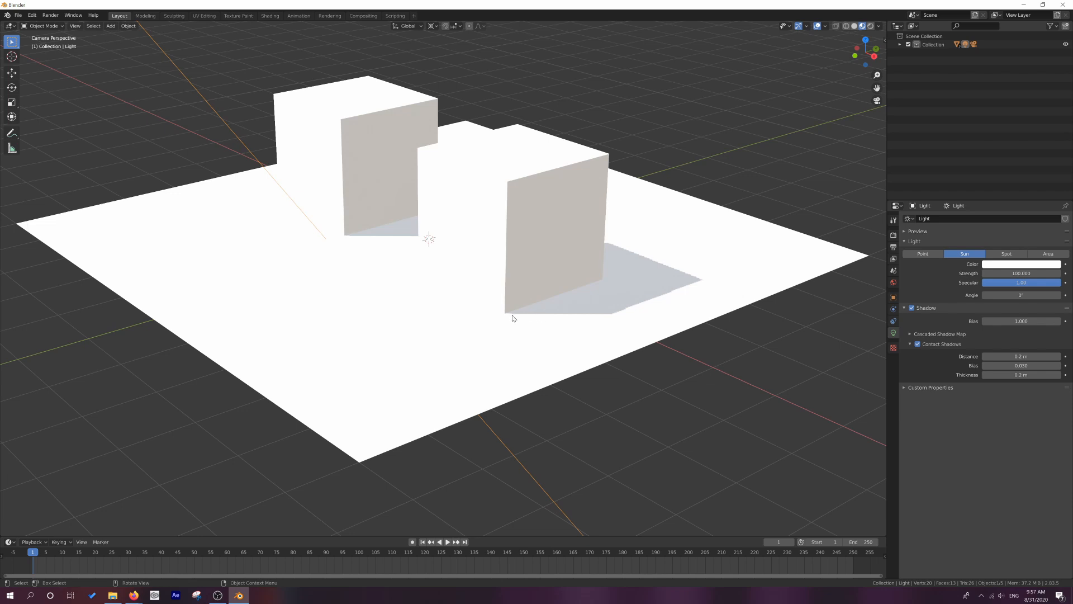
pyautogui.moveTo(571, 314)
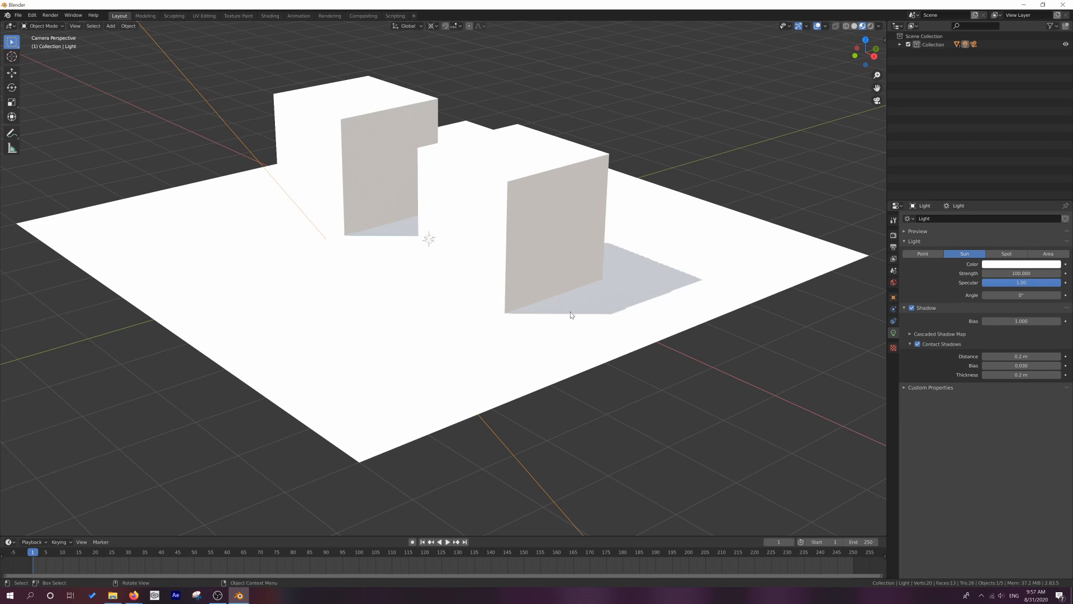
pyautogui.click(939, 333)
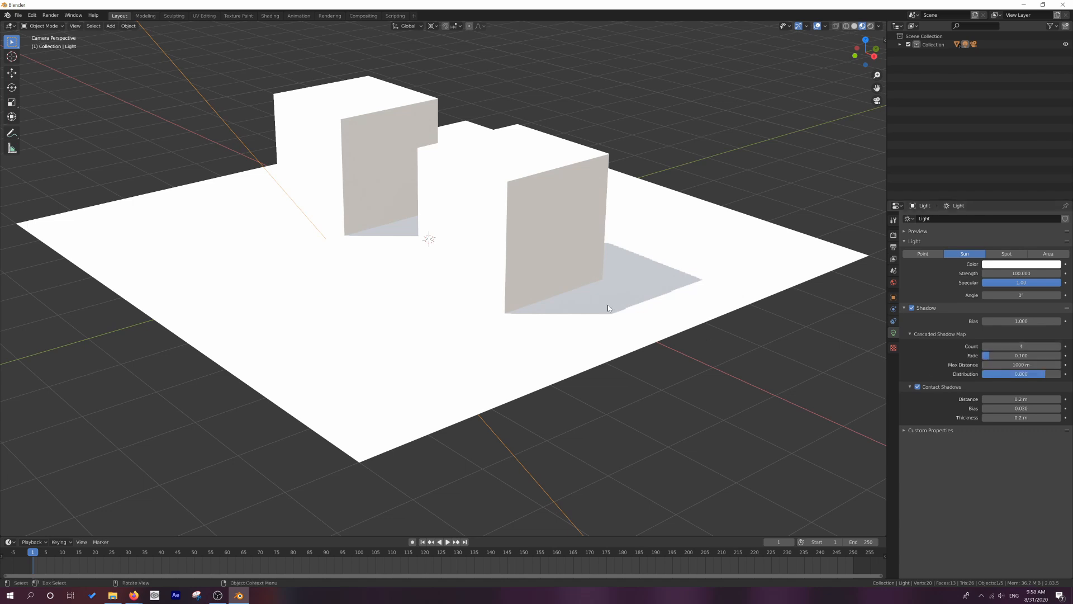
pyautogui.moveTo(630, 263)
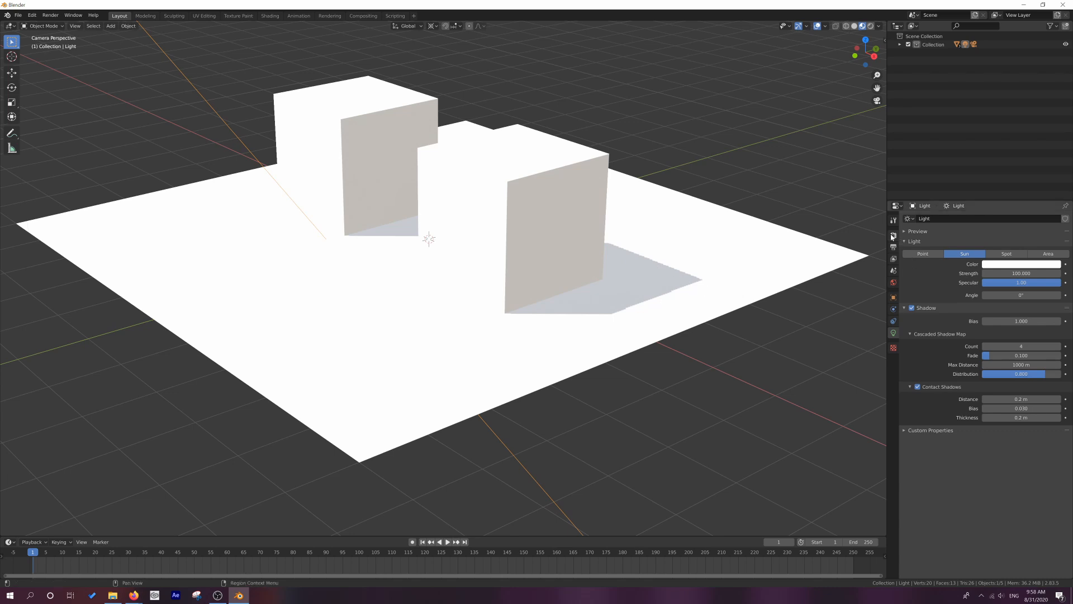
# - In Render Properties under Shadows, set the Cascade Size to 4096 px
pyautogui.click(894, 235)
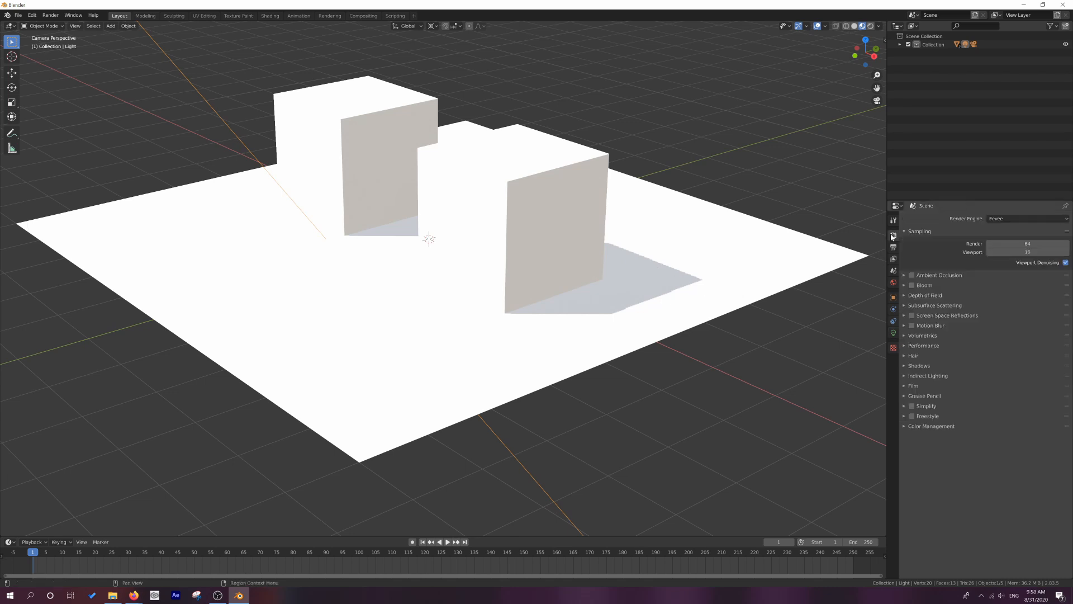
pyautogui.click(919, 366)
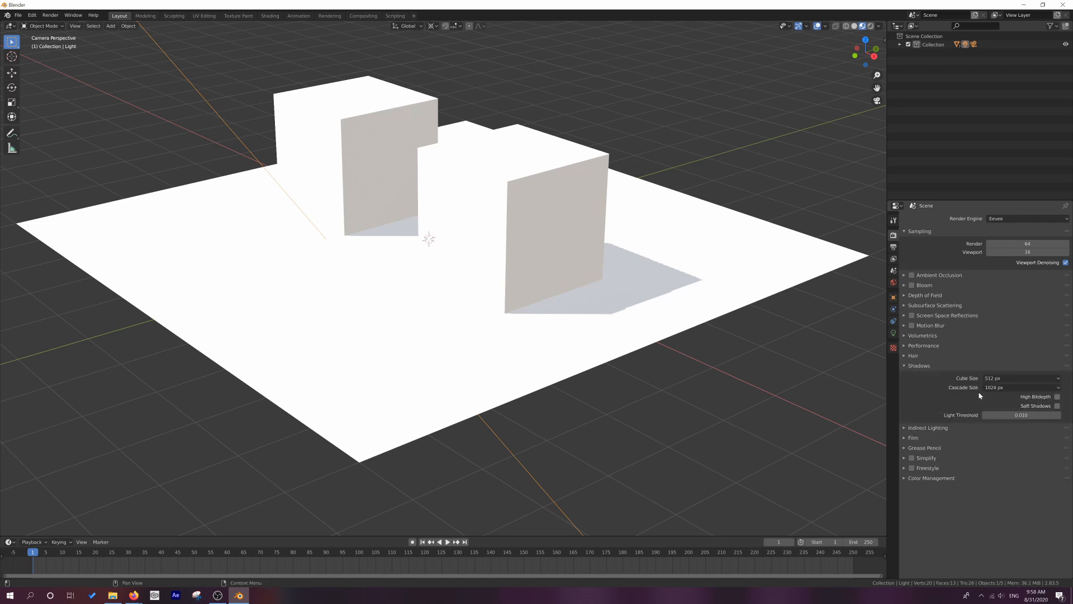
pyautogui.moveTo(1006, 387)
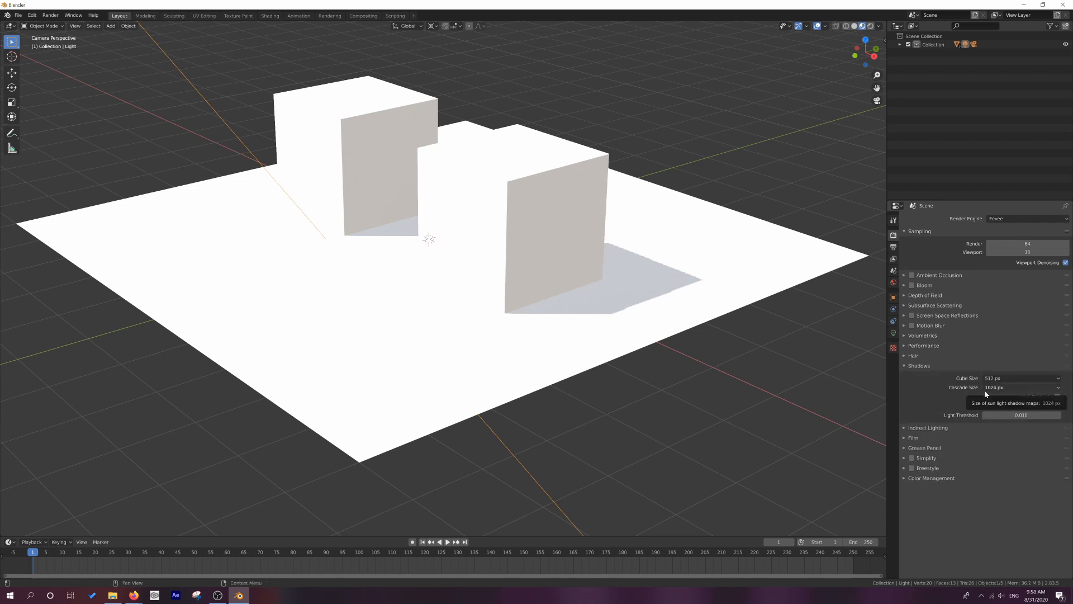
pyautogui.click(1020, 387)
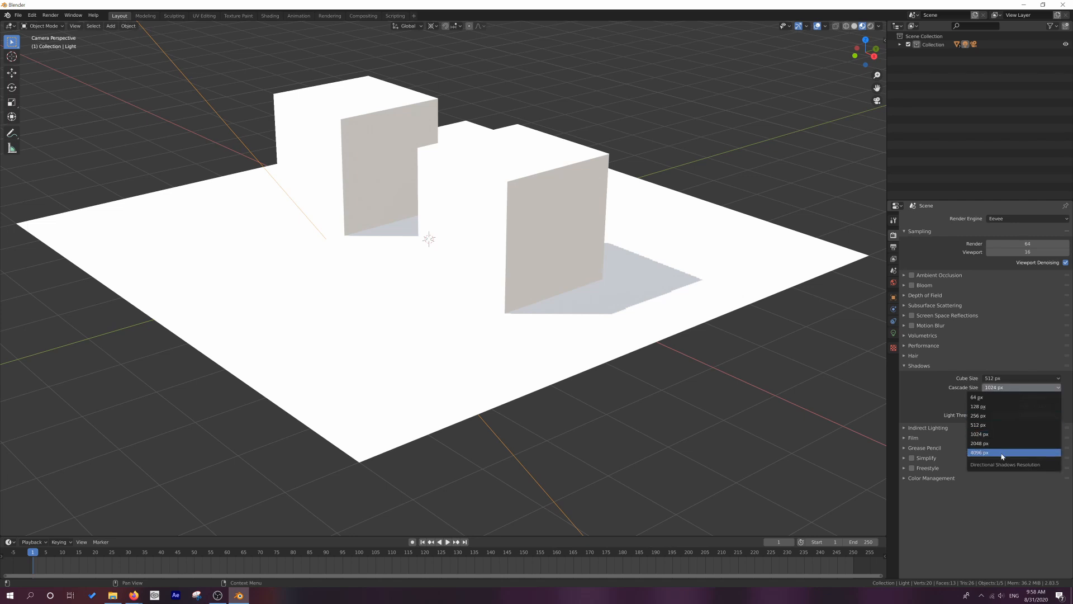
pyautogui.click(979, 453)
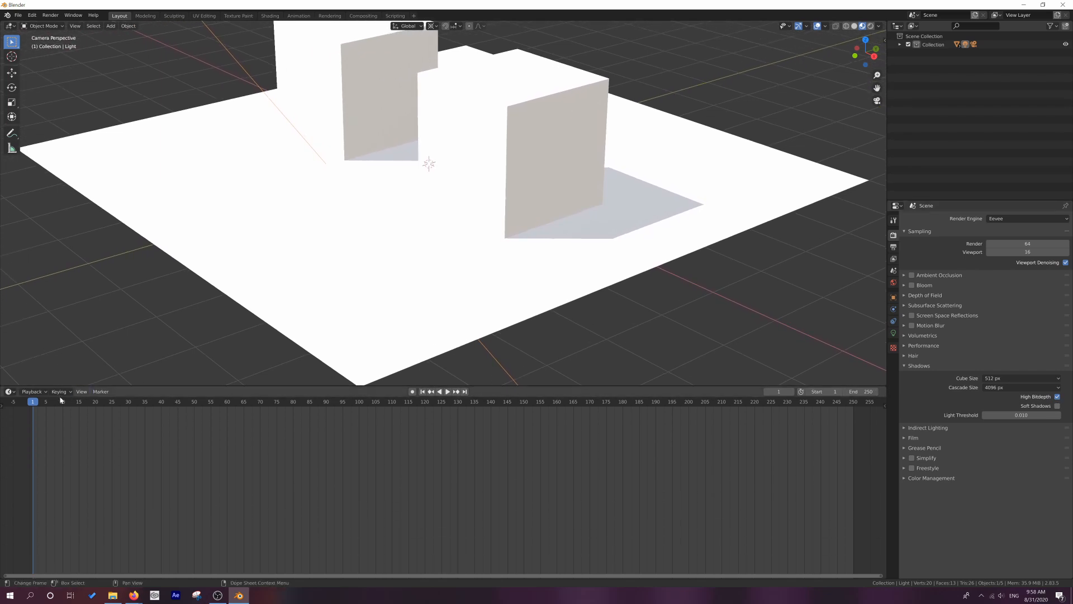
# - Make the lower area a Compositor with Use Nodes on and Composite shifted right
pyautogui.click(9, 391)
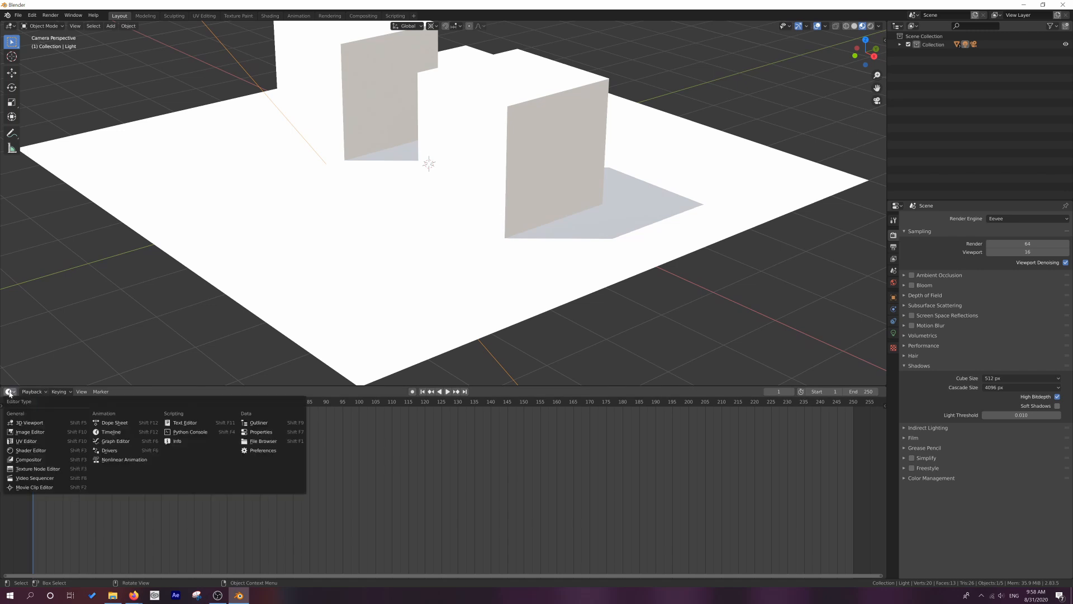
pyautogui.moveTo(28, 460)
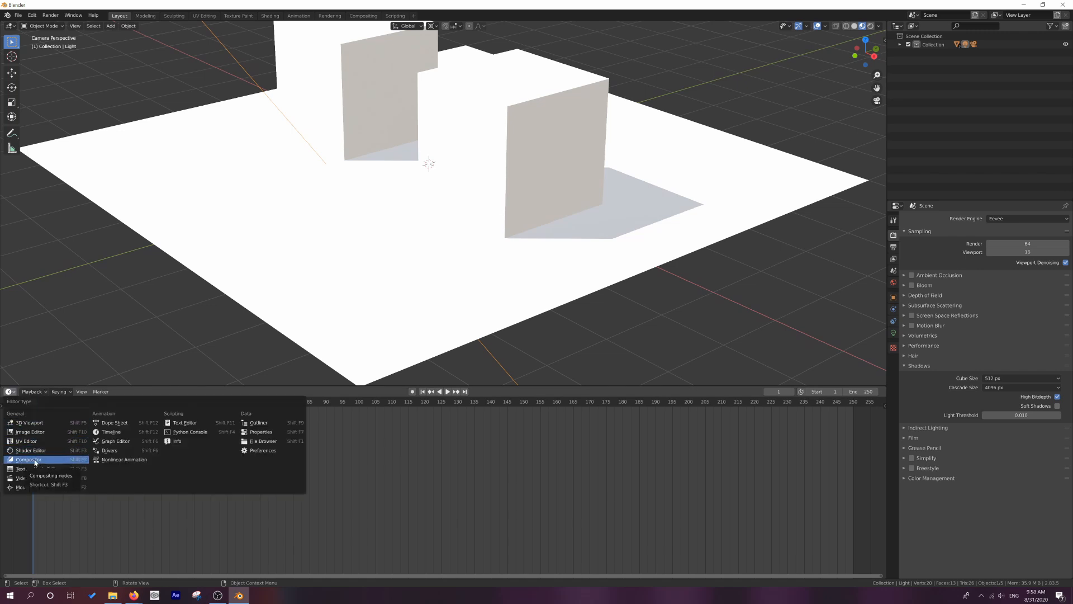
pyautogui.click(28, 459)
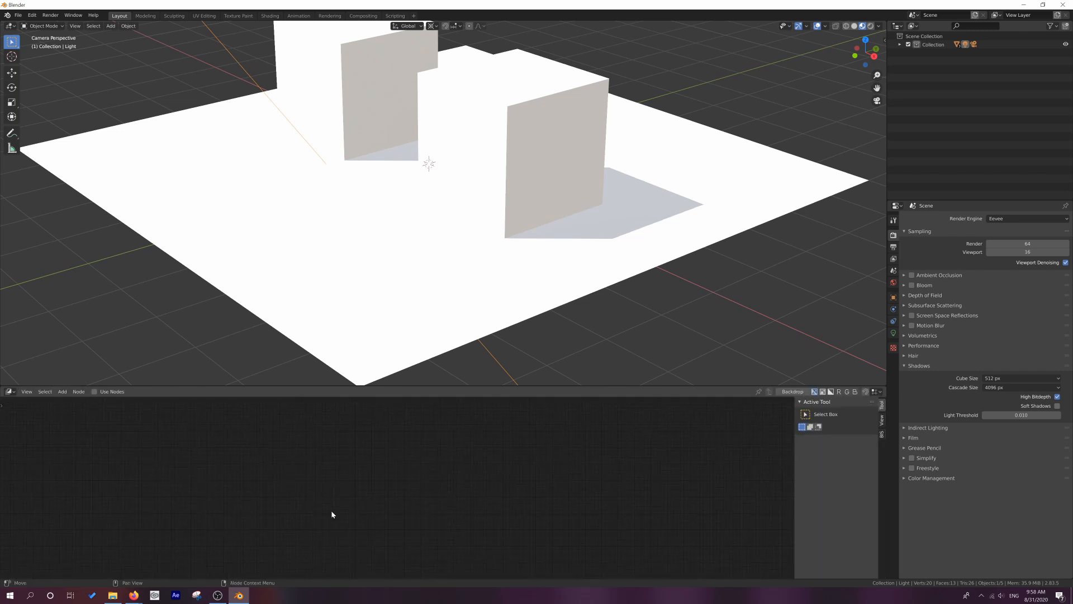
pyautogui.moveTo(431, 502)
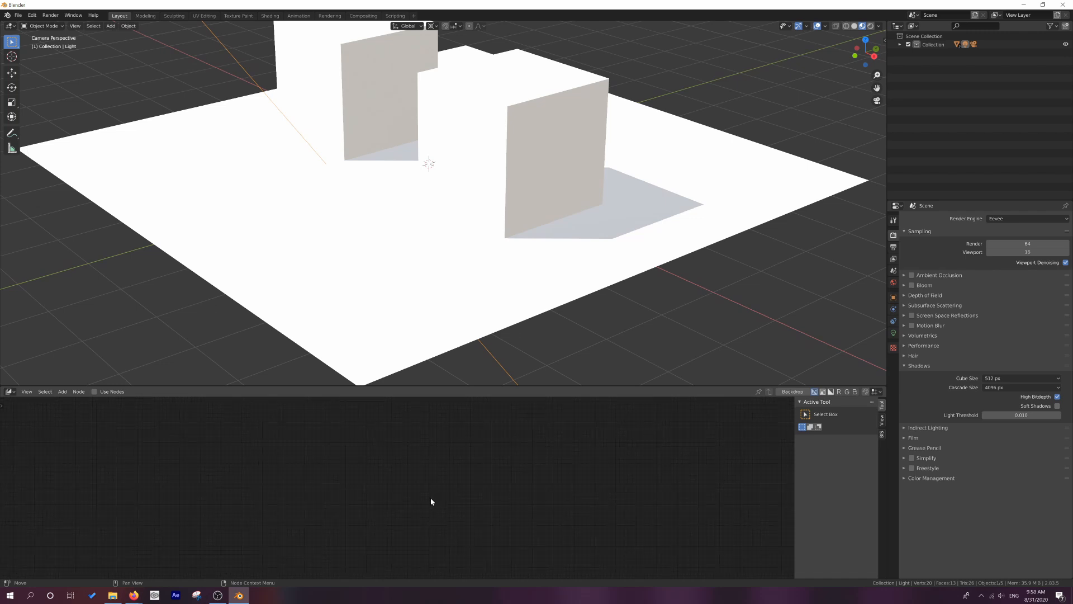
pyautogui.click(94, 391)
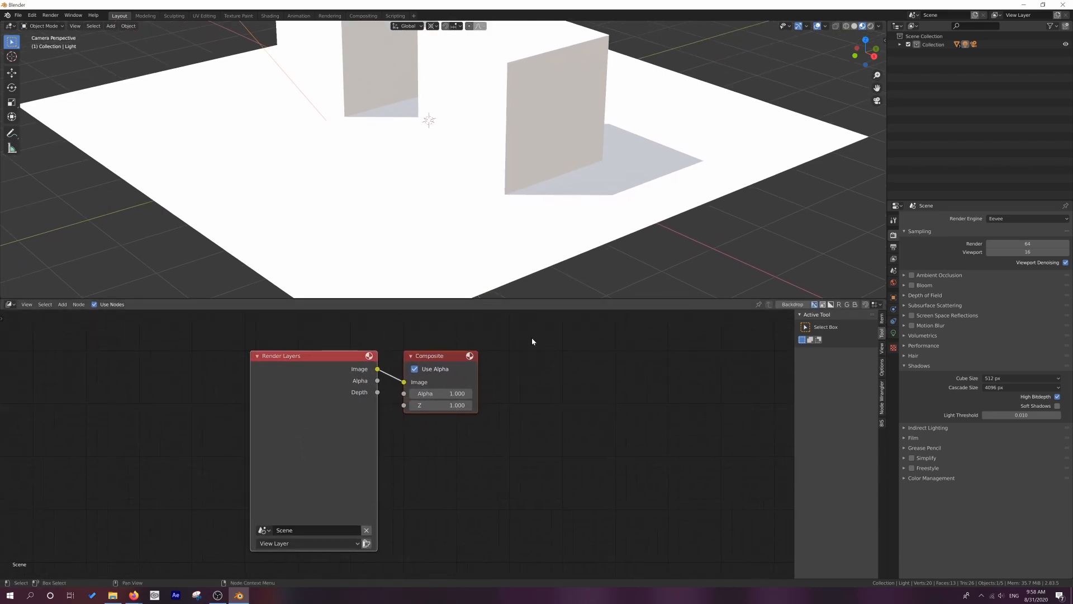
pyautogui.moveTo(438, 356); pyautogui.dragTo(506, 357)
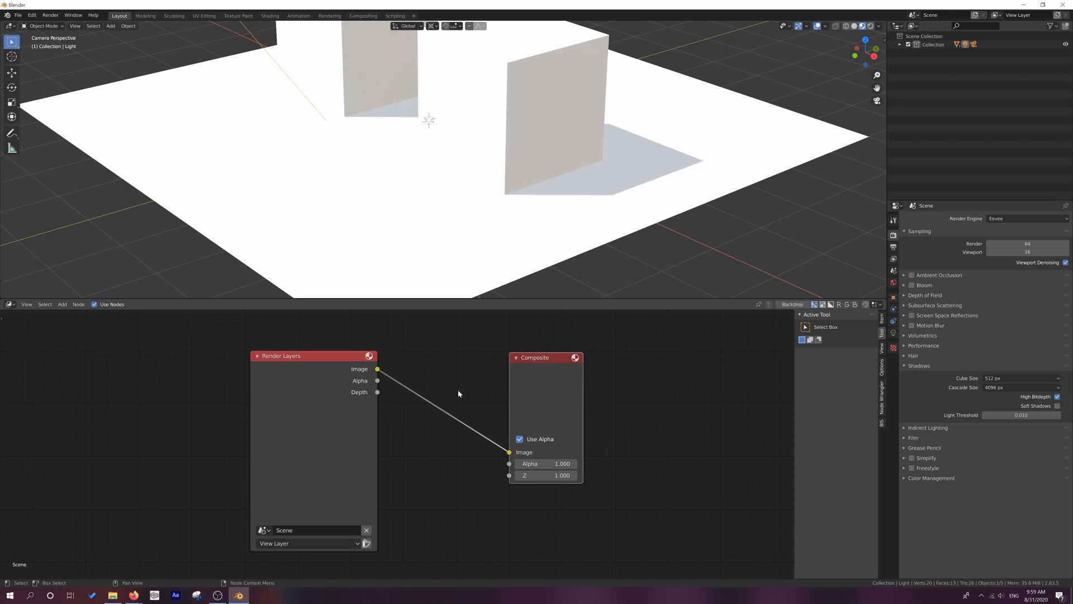
pyautogui.moveTo(911, 467)
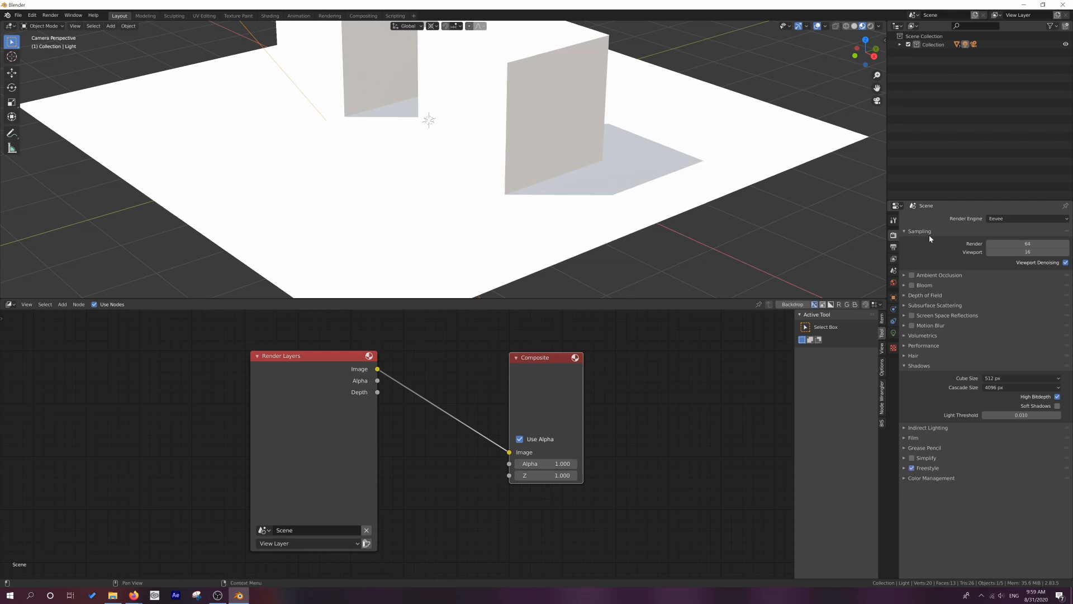
pyautogui.moveTo(894, 260)
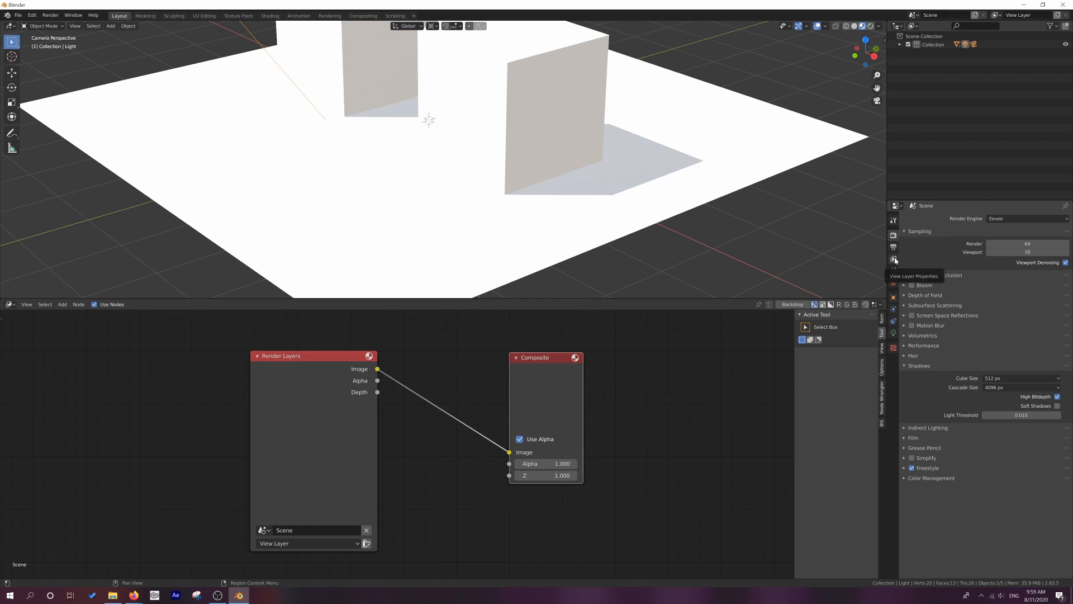
# - In View Layer Properties, collapse Passes and enable Freestyle's As Render Pass
pyautogui.click(894, 259)
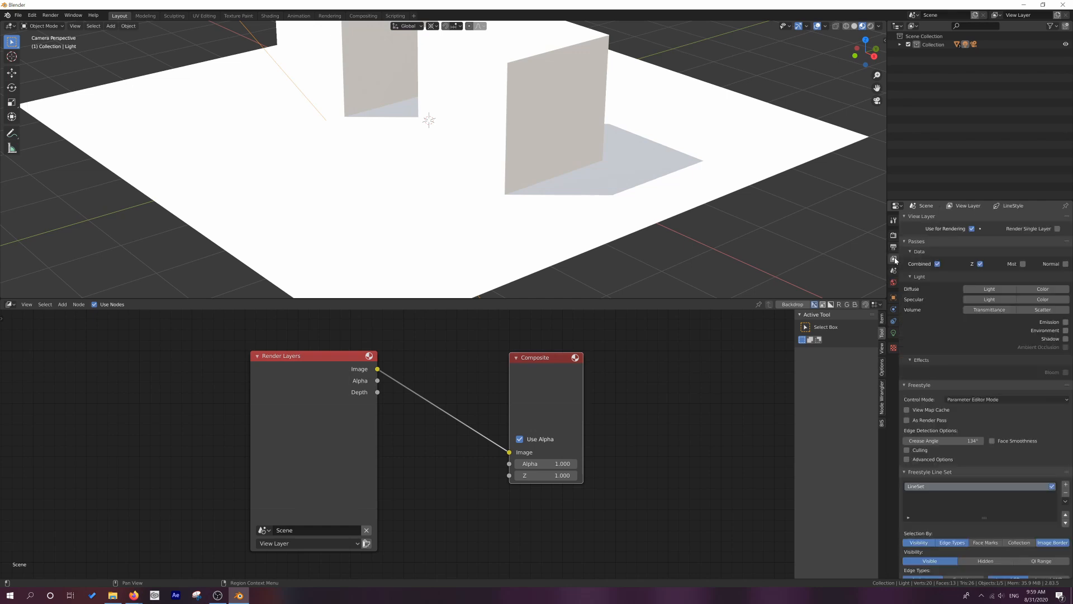
pyautogui.click(907, 241)
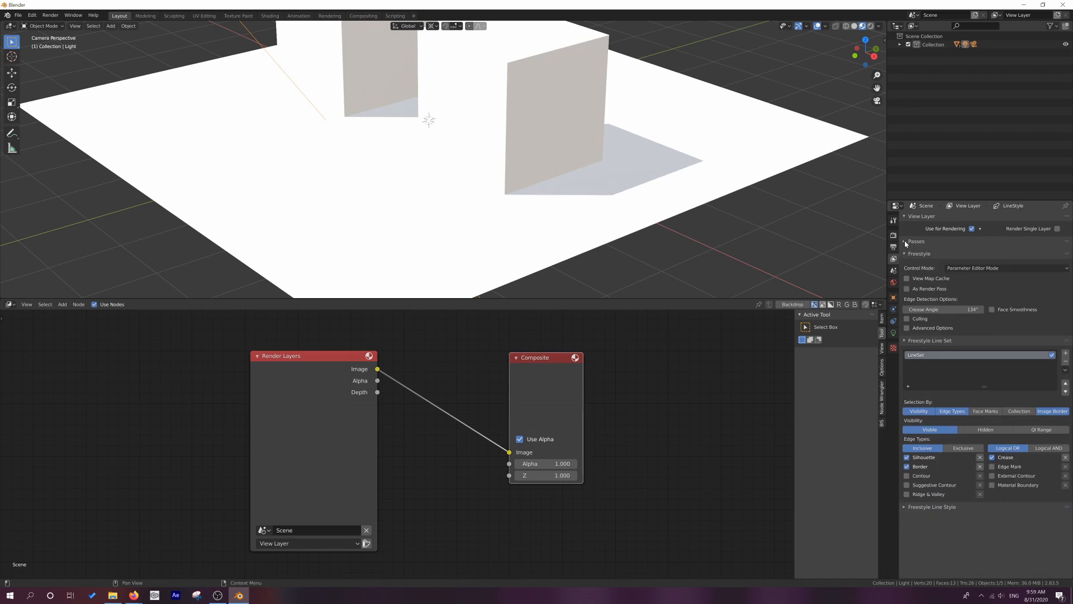
pyautogui.click(915, 240)
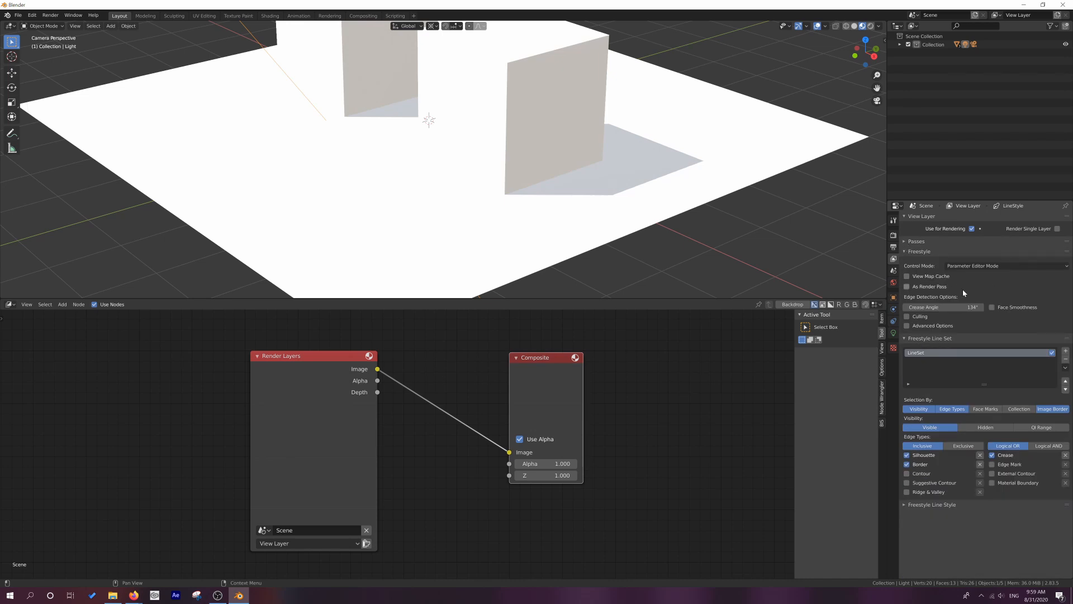
pyautogui.click(907, 286)
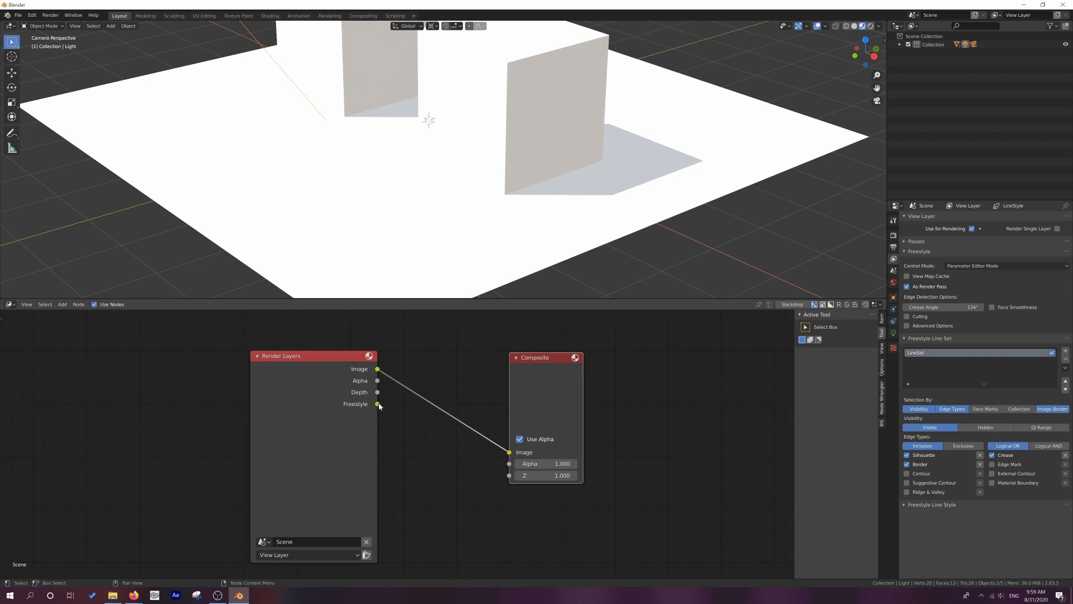
pyautogui.moveTo(405, 431)
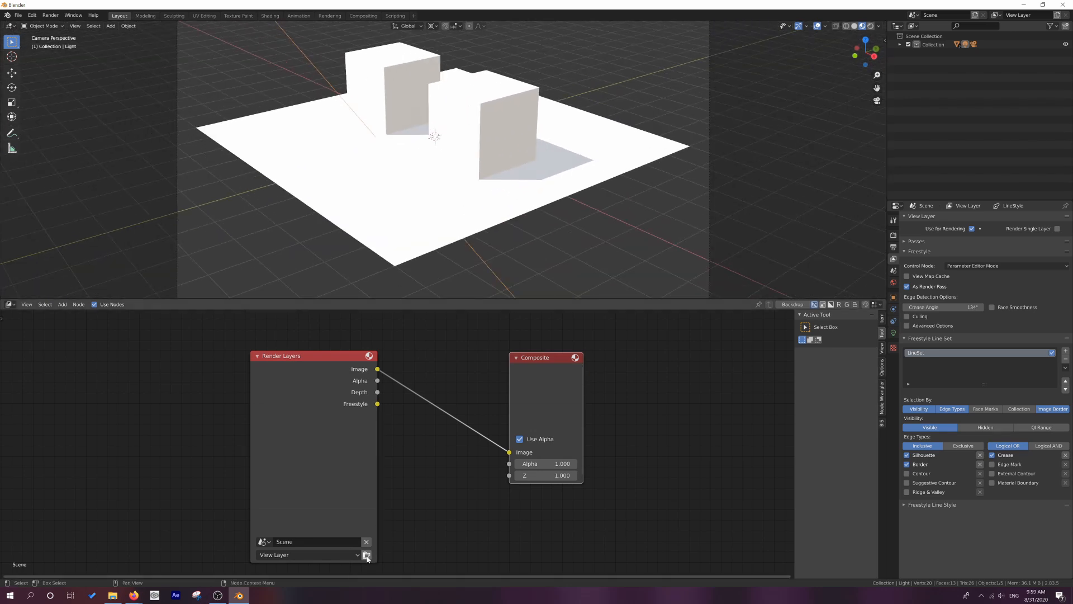
pyautogui.moveTo(366, 555)
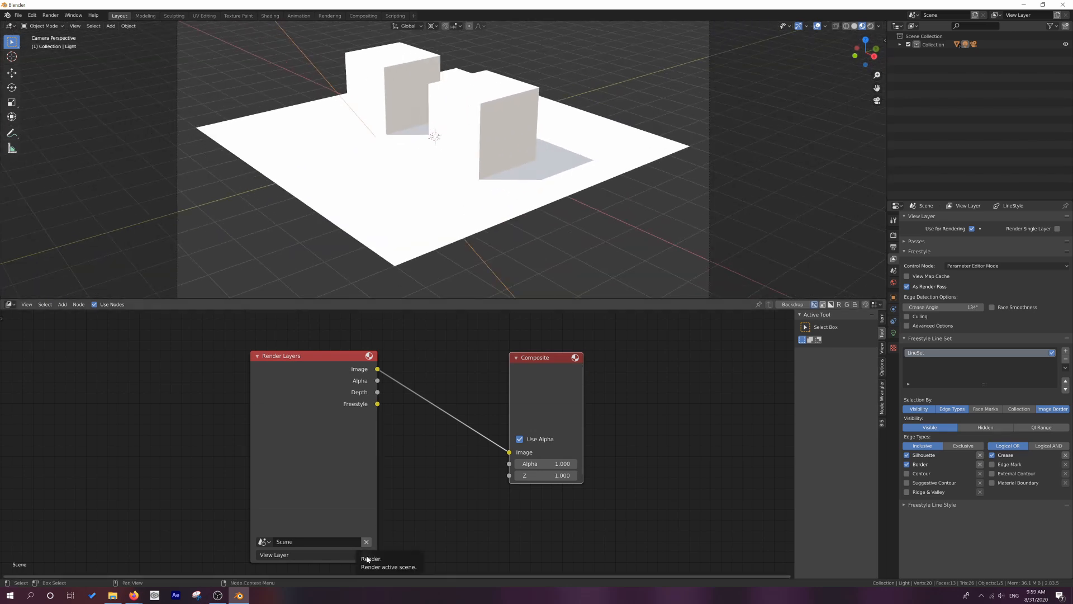
# - Render a still image, then switch the upper area to the Image Editor
pyautogui.click(49, 15)
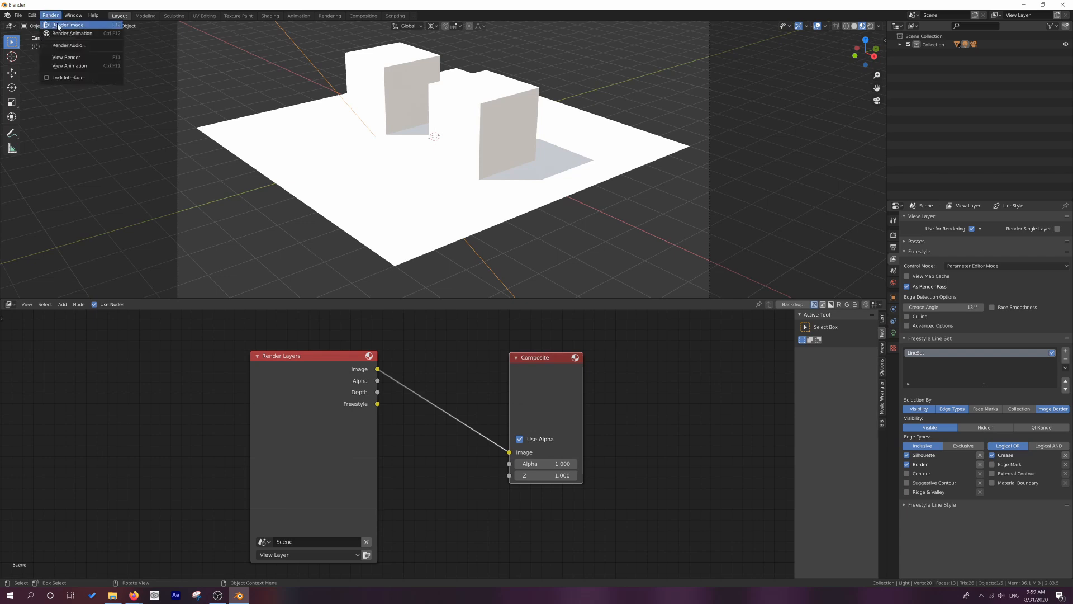
pyautogui.click(67, 25)
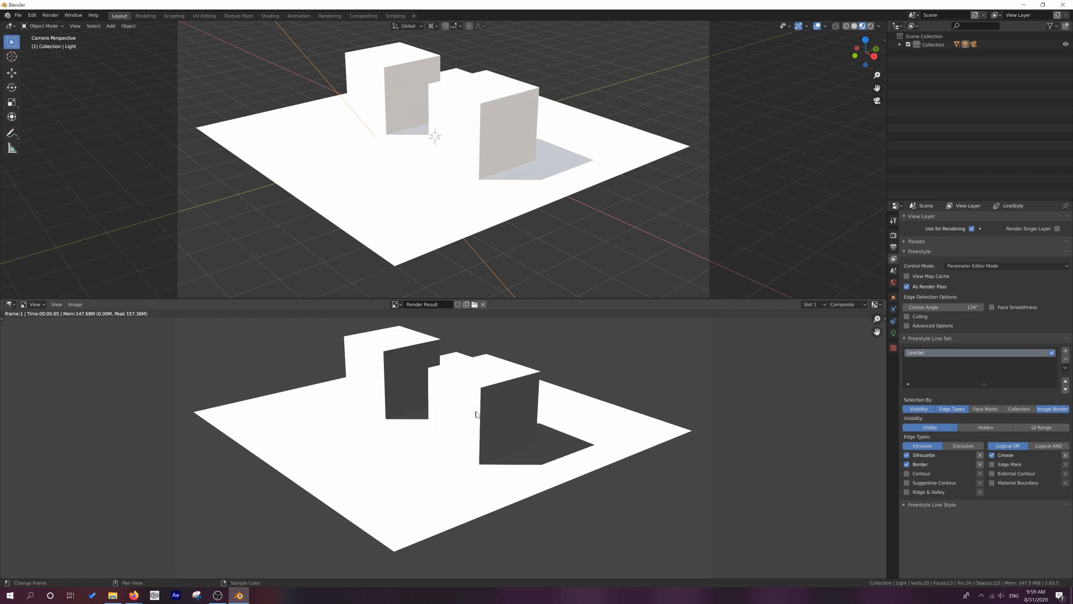
pyautogui.click(12, 27)
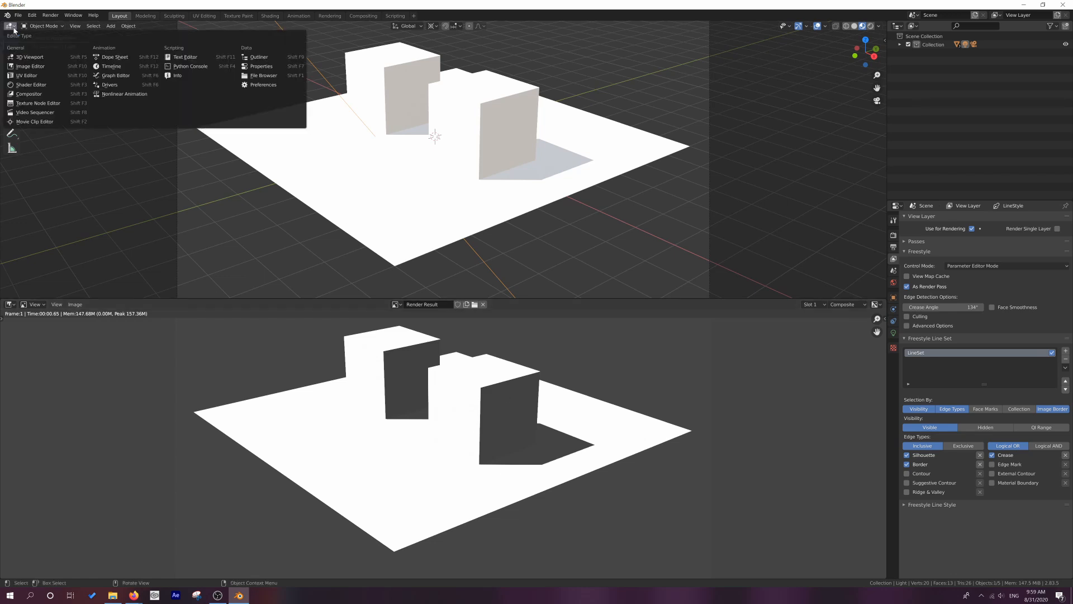
pyautogui.moveTo(29, 66)
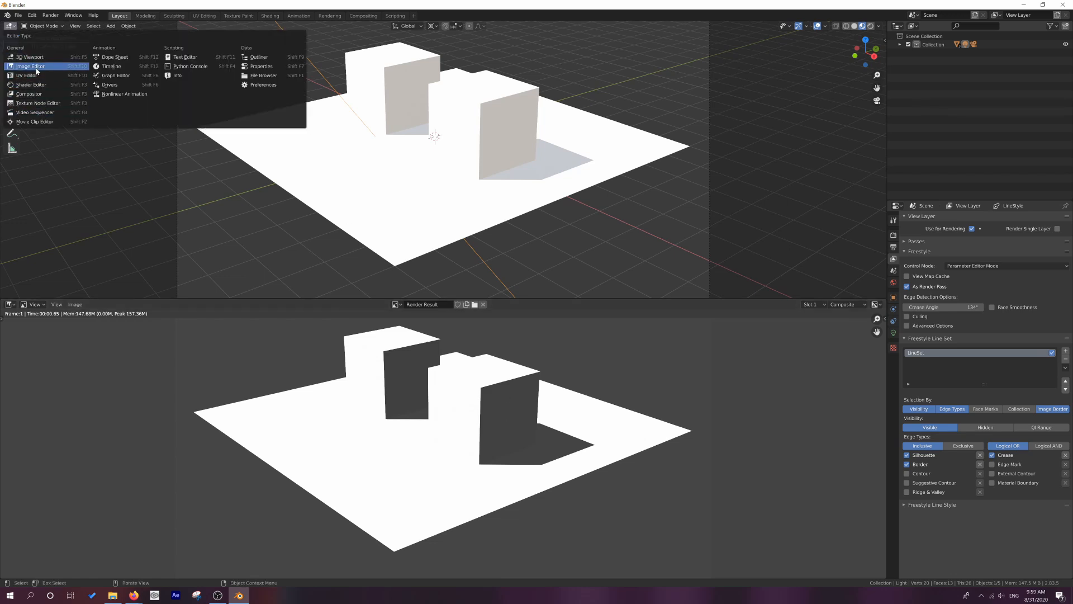
pyautogui.click(30, 66)
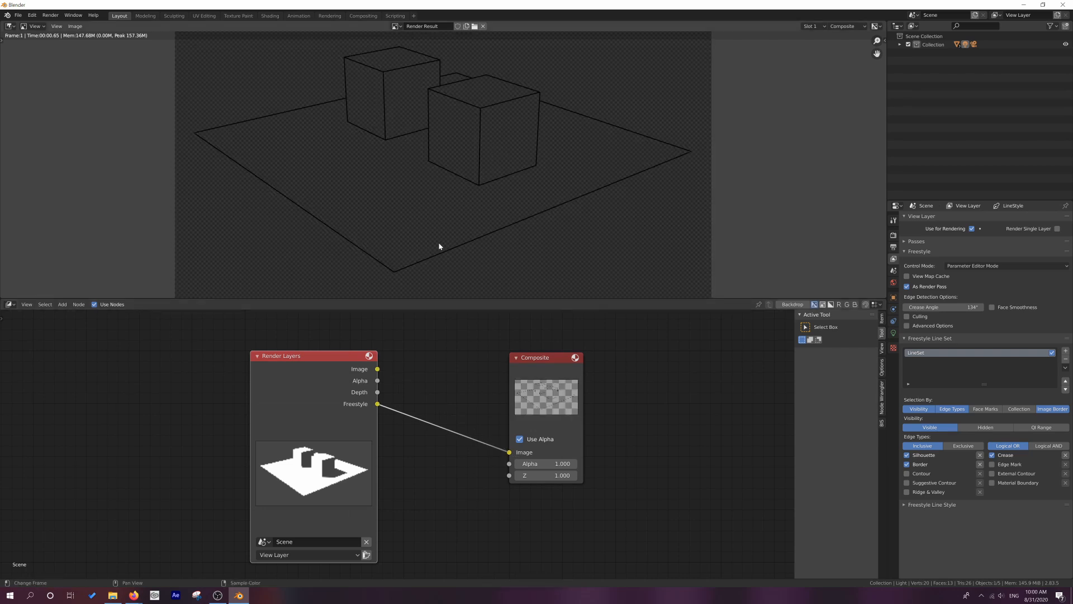
# - Drag the Composite node further right to make room for another node
pyautogui.moveTo(534, 357); pyautogui.dragTo(592, 359)
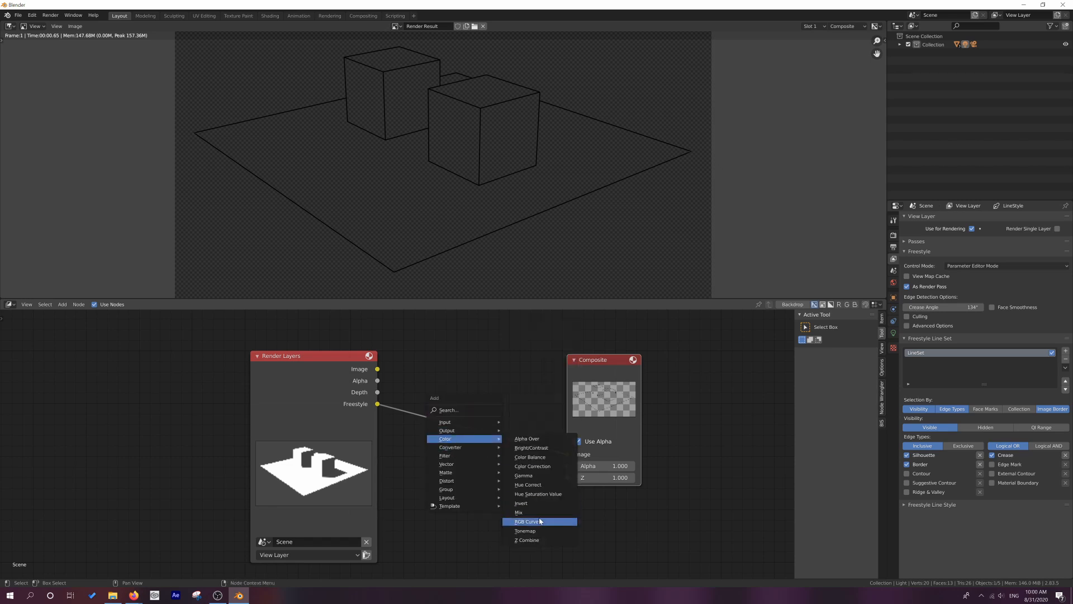
# - Insert a Multiply Mix node between render output and Composite, and enable Freestyle selection by collection
pyautogui.click(519, 512)
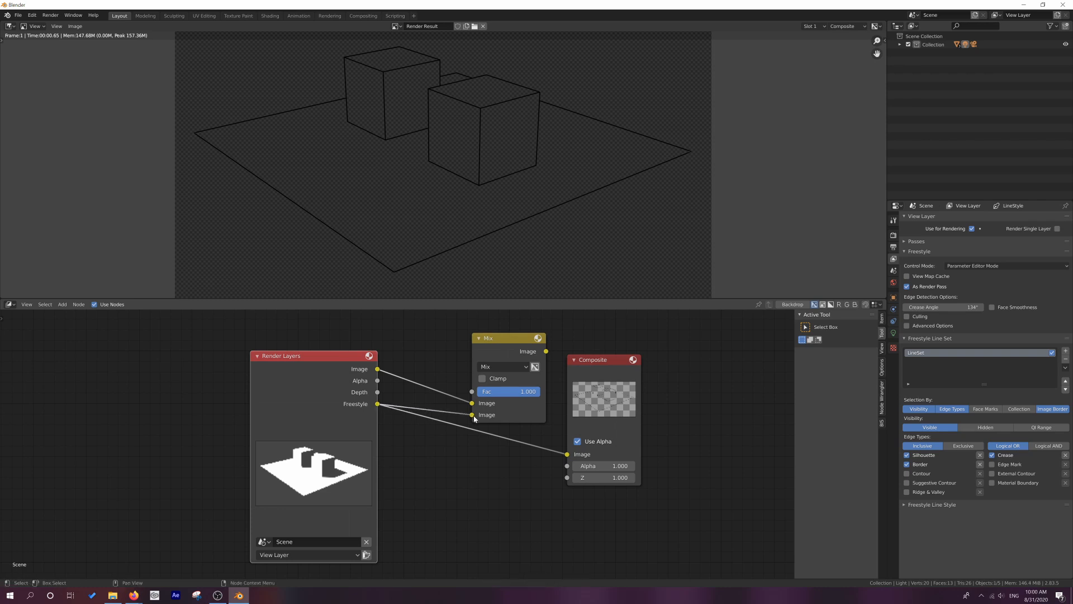
pyautogui.moveTo(509, 337); pyautogui.dragTo(484, 356)
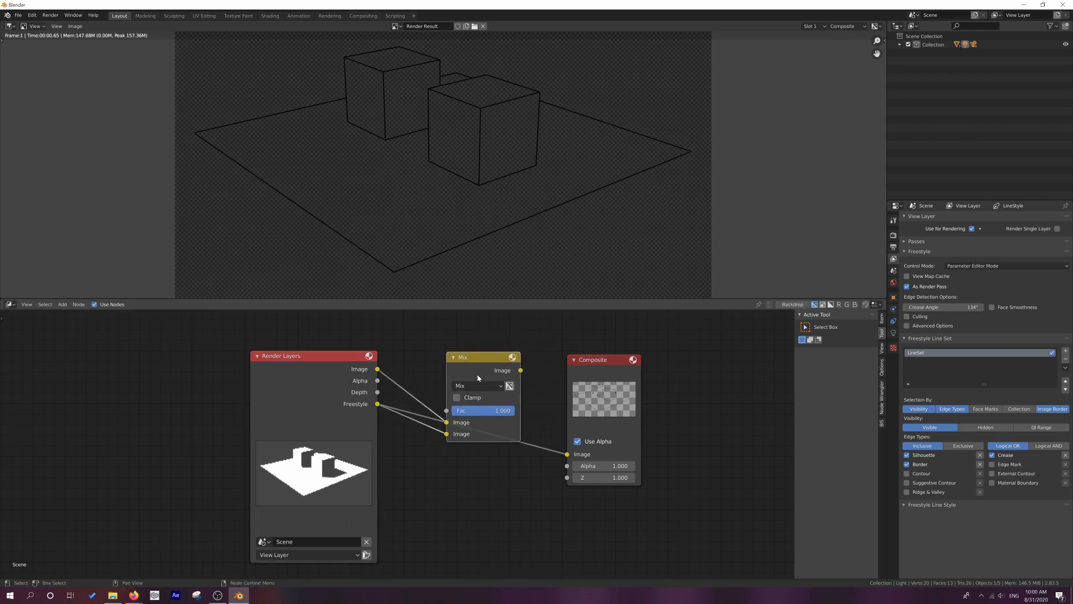
pyautogui.click(477, 386)
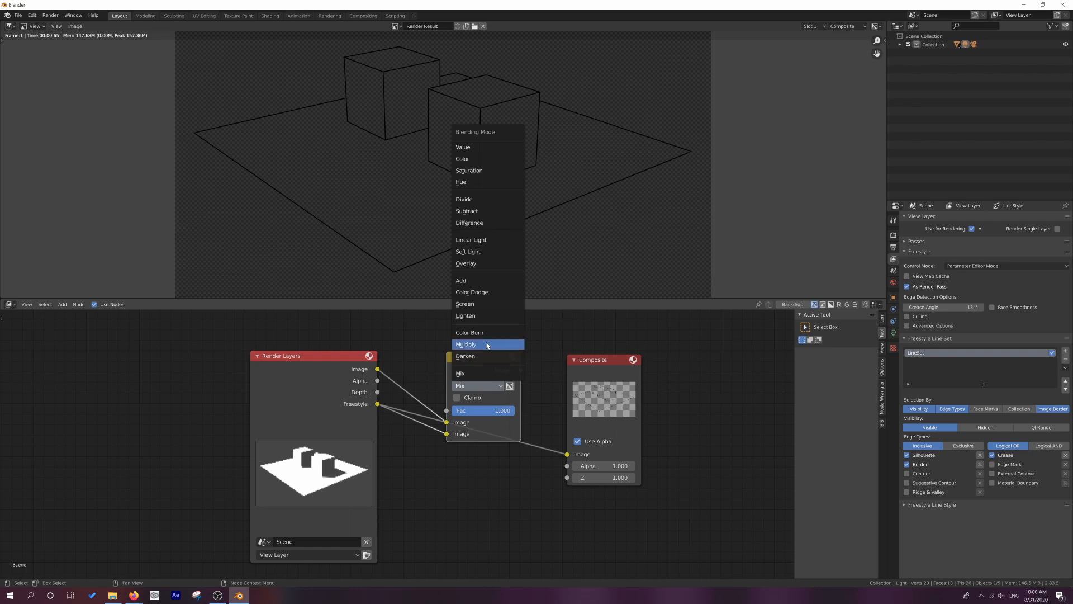
pyautogui.click(466, 344)
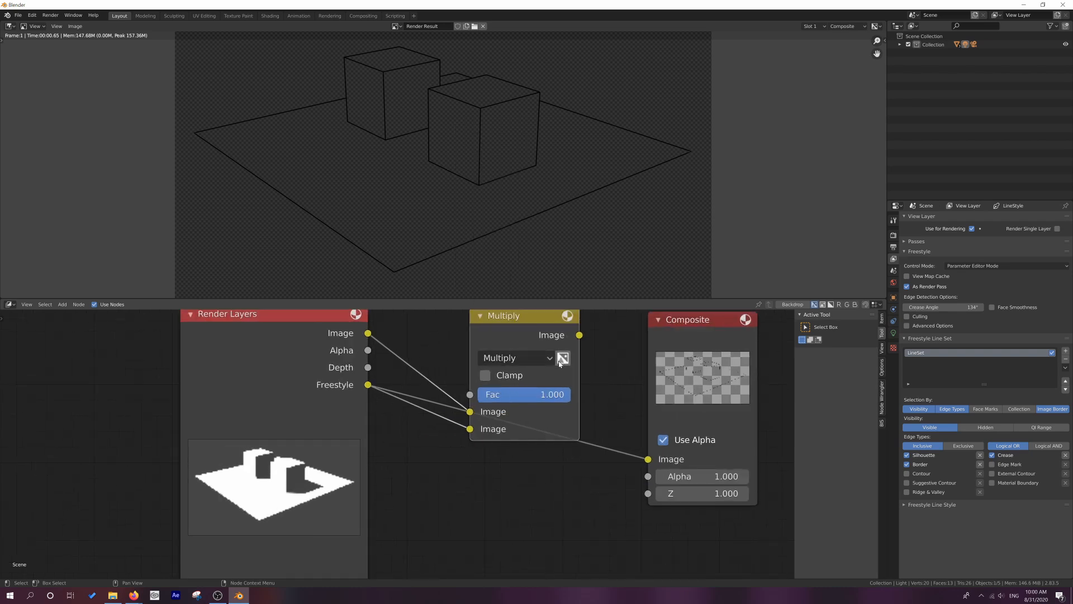
pyautogui.moveTo(561, 357)
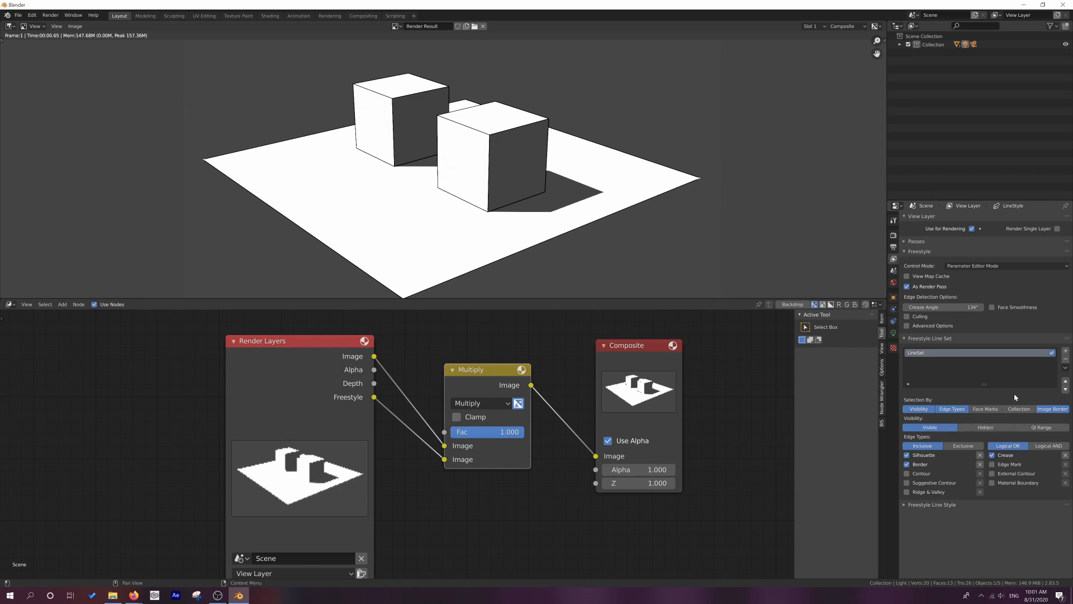
pyautogui.click(1018, 408)
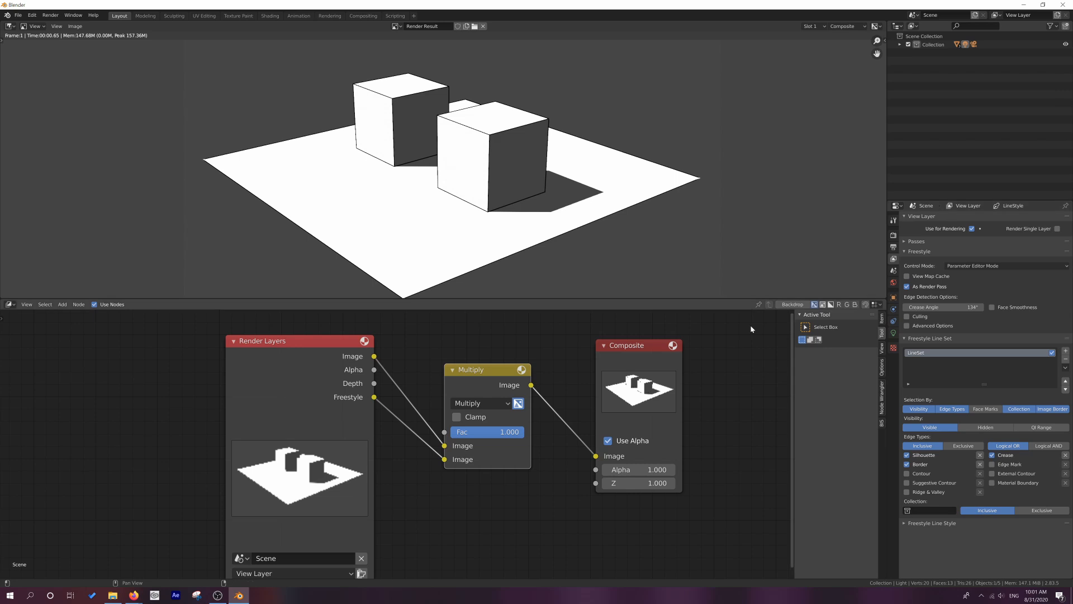
# - Switch the upper area from Image Editor to 3D Viewport and select an object
pyautogui.click(11, 26)
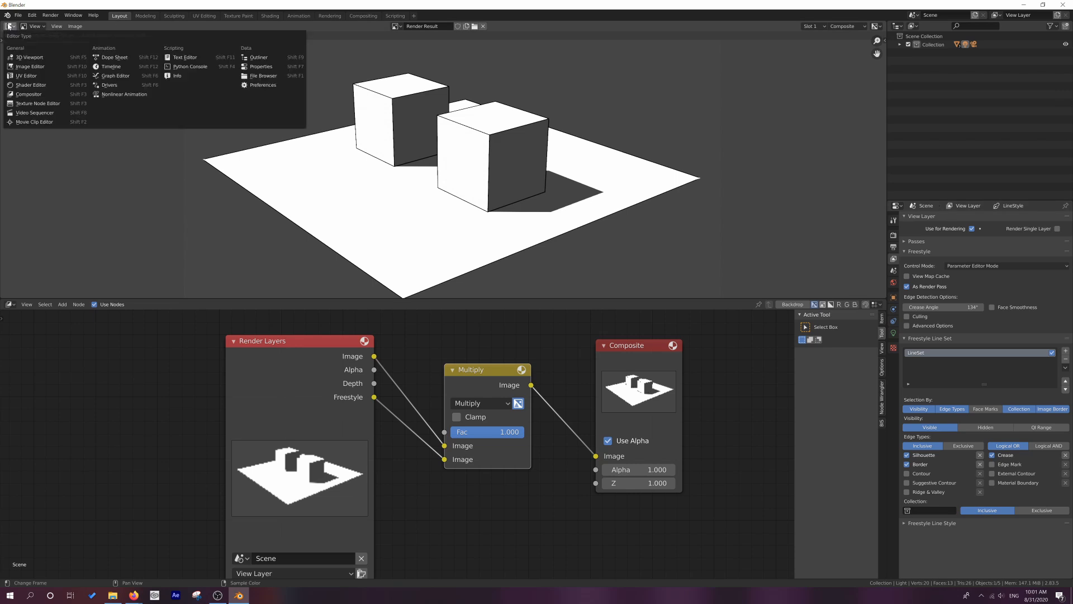
pyautogui.moveTo(30, 57)
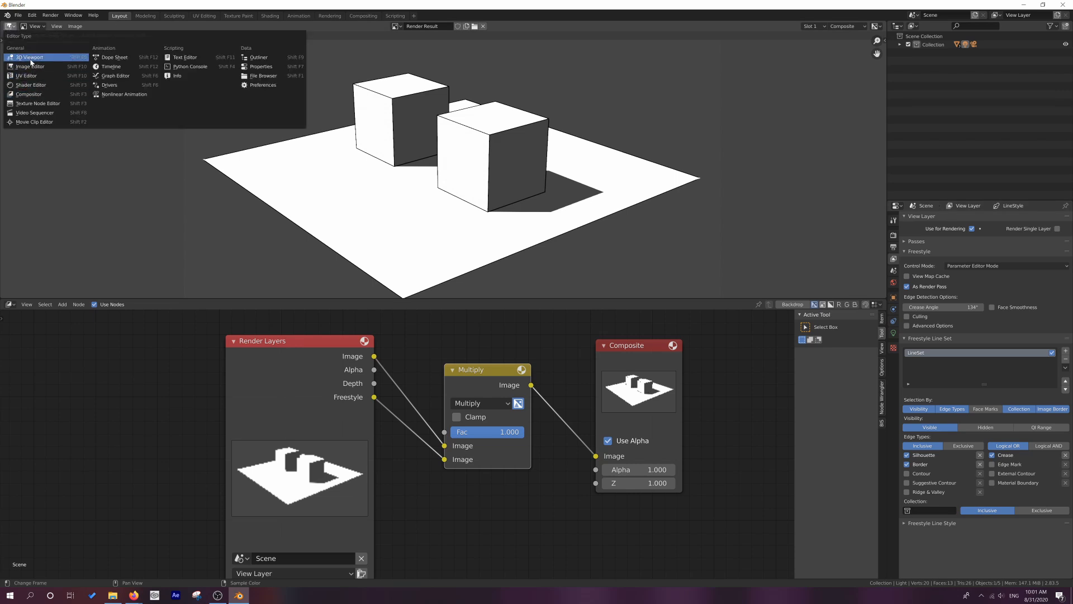
pyautogui.click(29, 57)
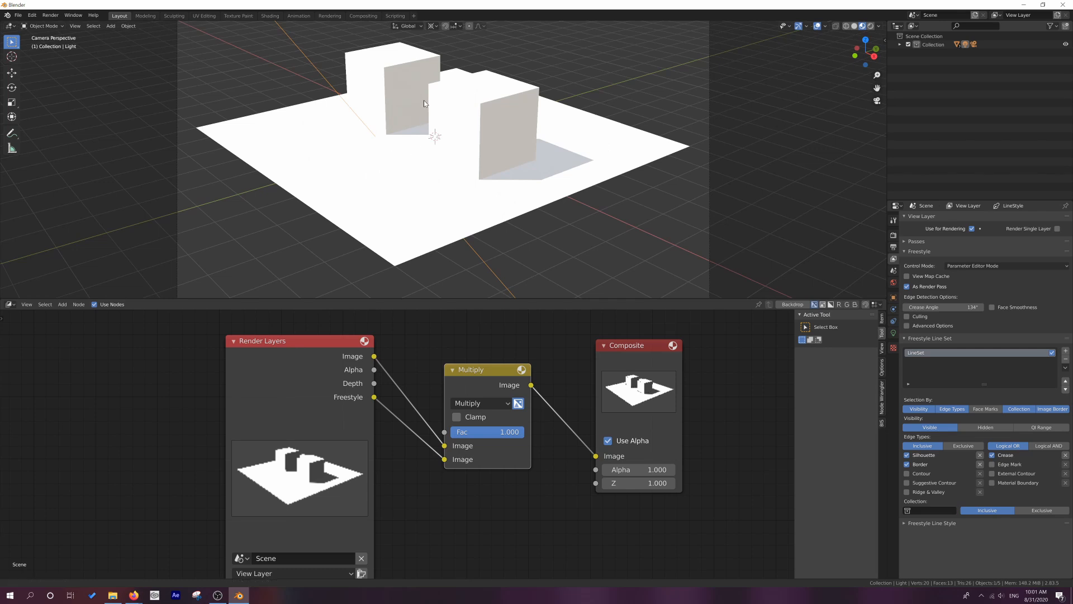
pyautogui.click(9, 304)
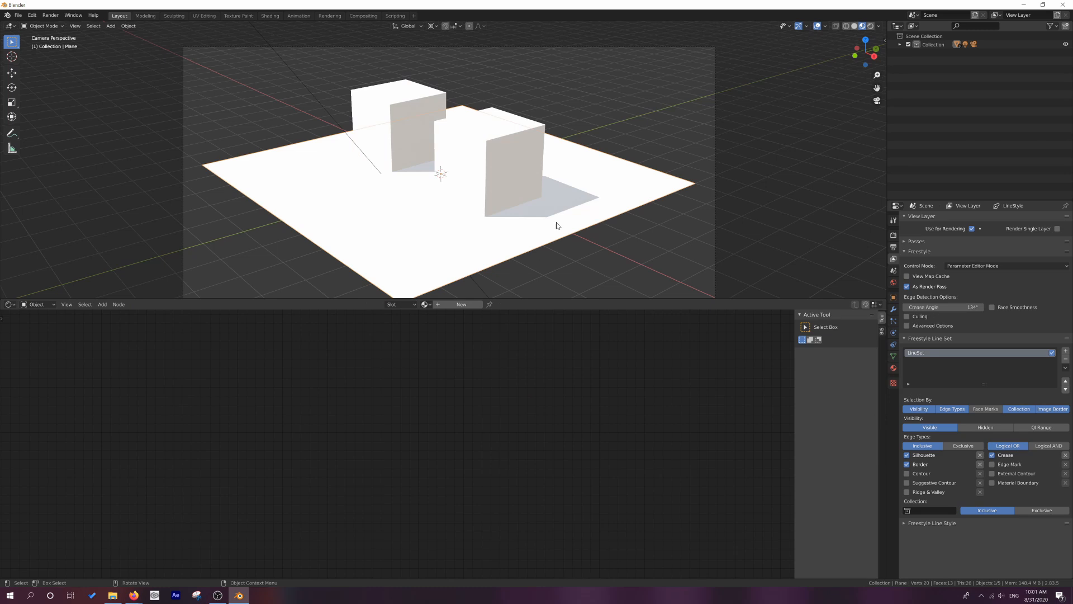
pyautogui.moveTo(599, 197)
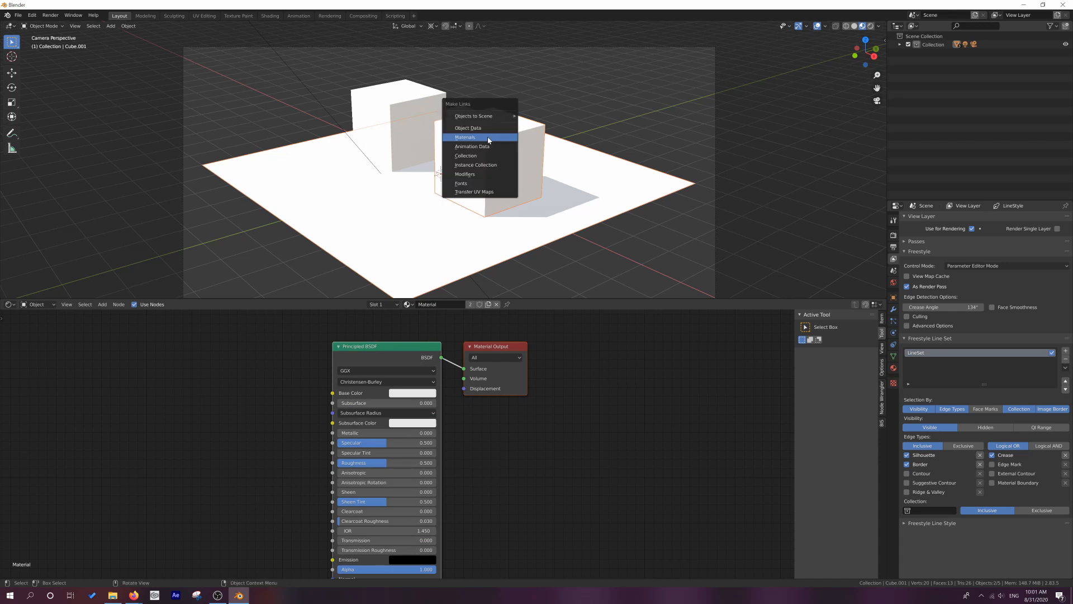
# - Link the active cube's material to the other selected objects via Ctrl+L Materials
pyautogui.click(464, 137)
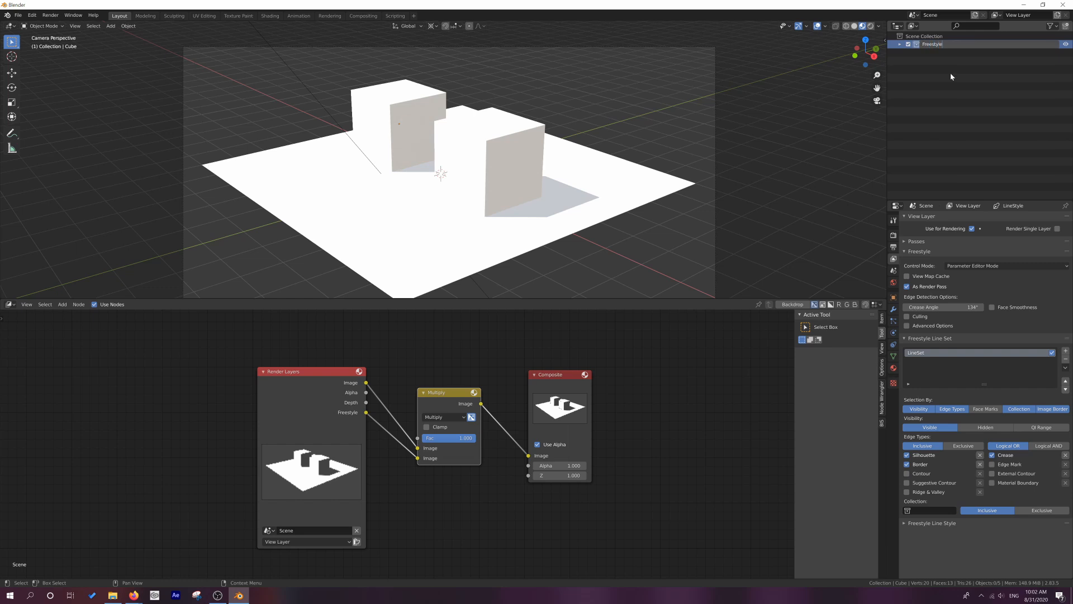
# - Add a 'Not Freestyle' collection beside Freestyle and move the Plane and Cube into it
pyautogui.click(923, 36)
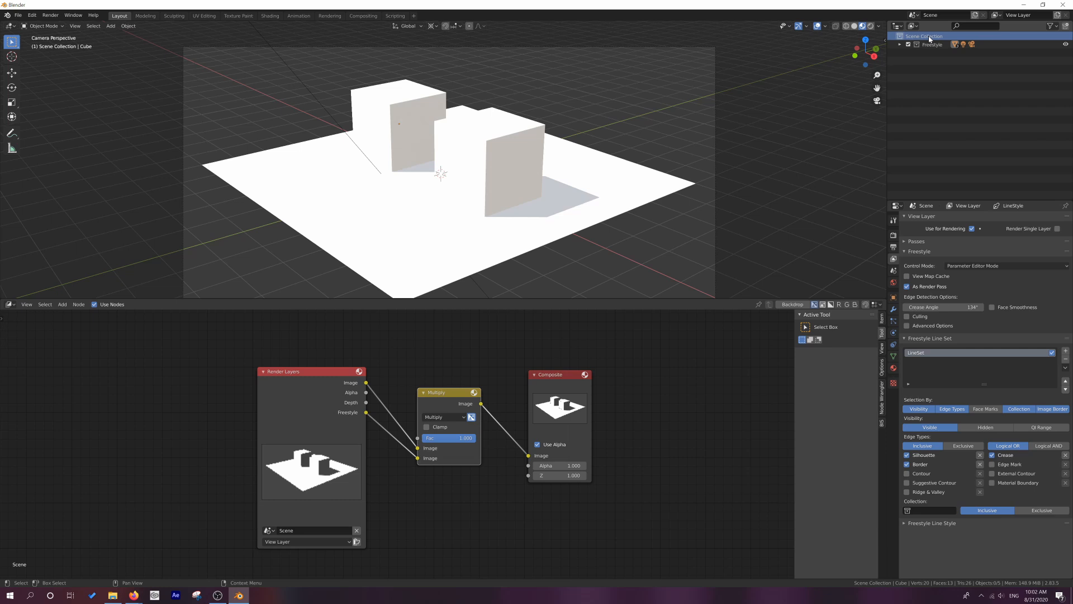
pyautogui.rightClick(921, 35)
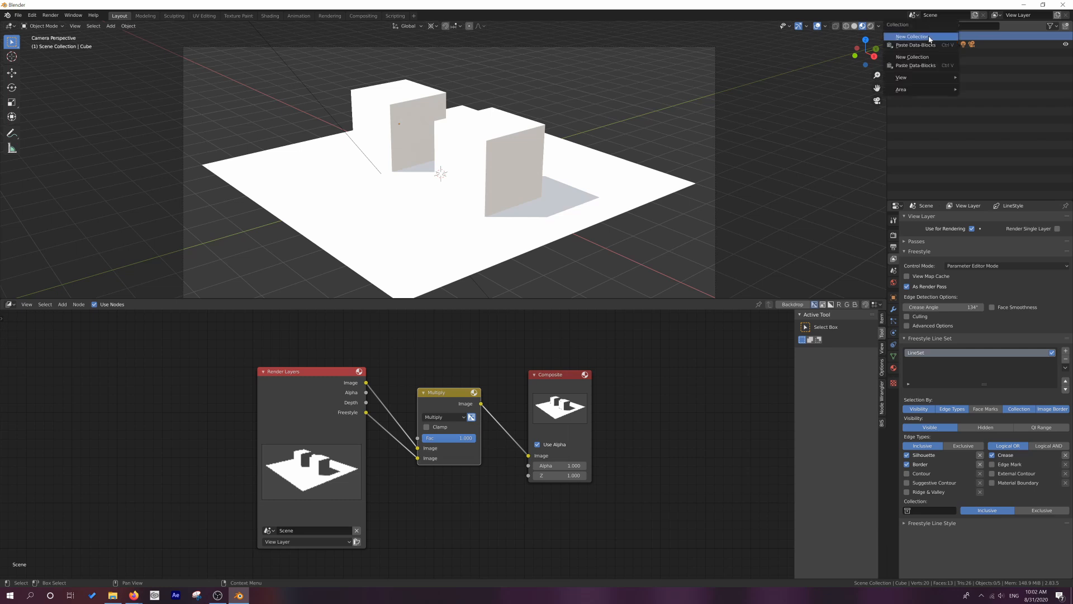
pyautogui.click(911, 36)
pyautogui.write('Not frees')
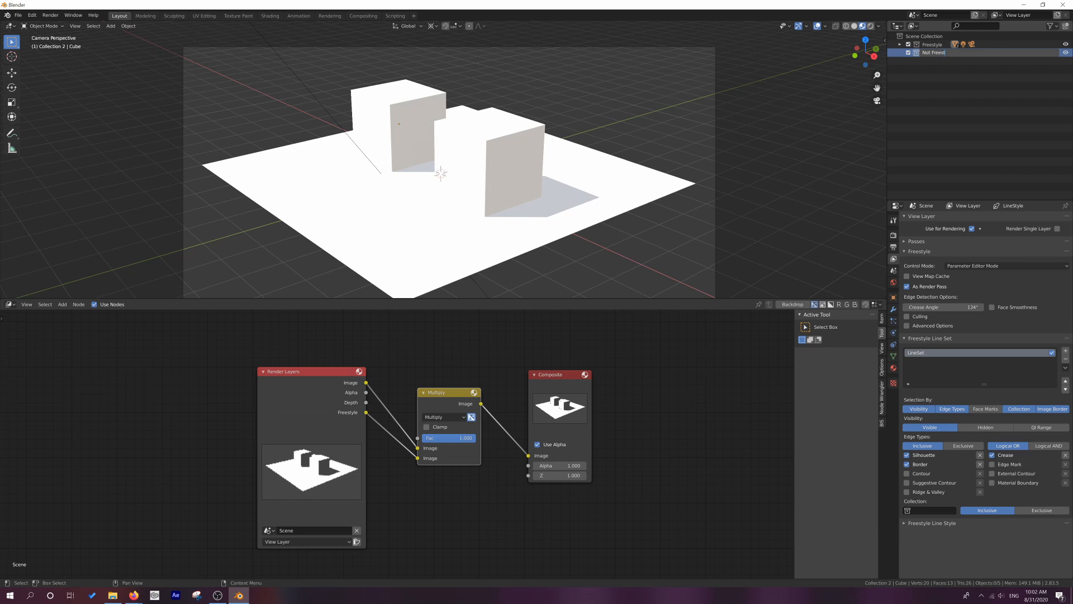
pyautogui.click(933, 52)
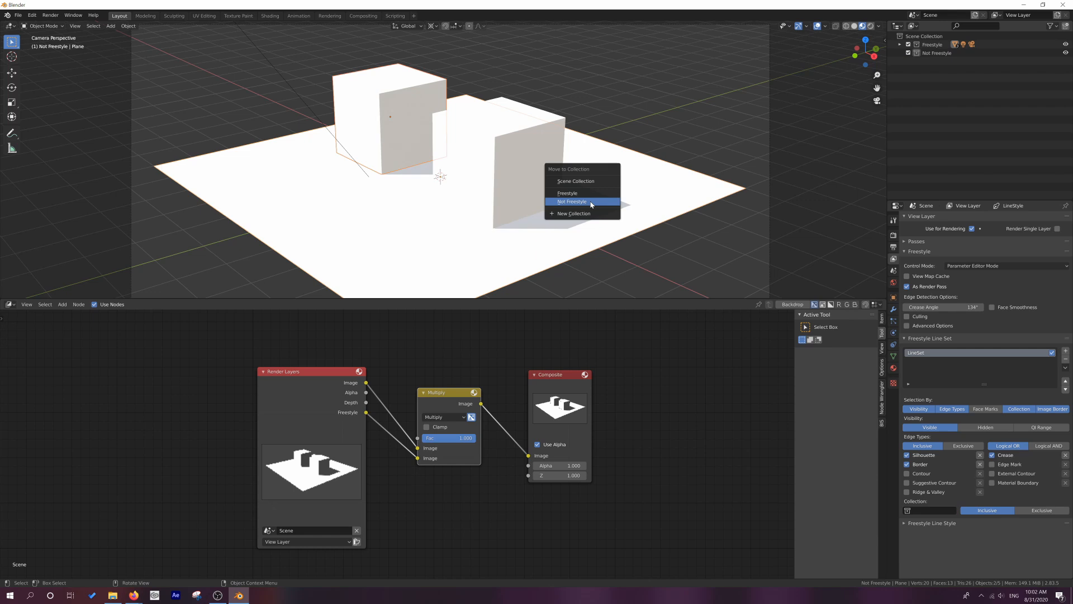
pyautogui.moveTo(576, 193)
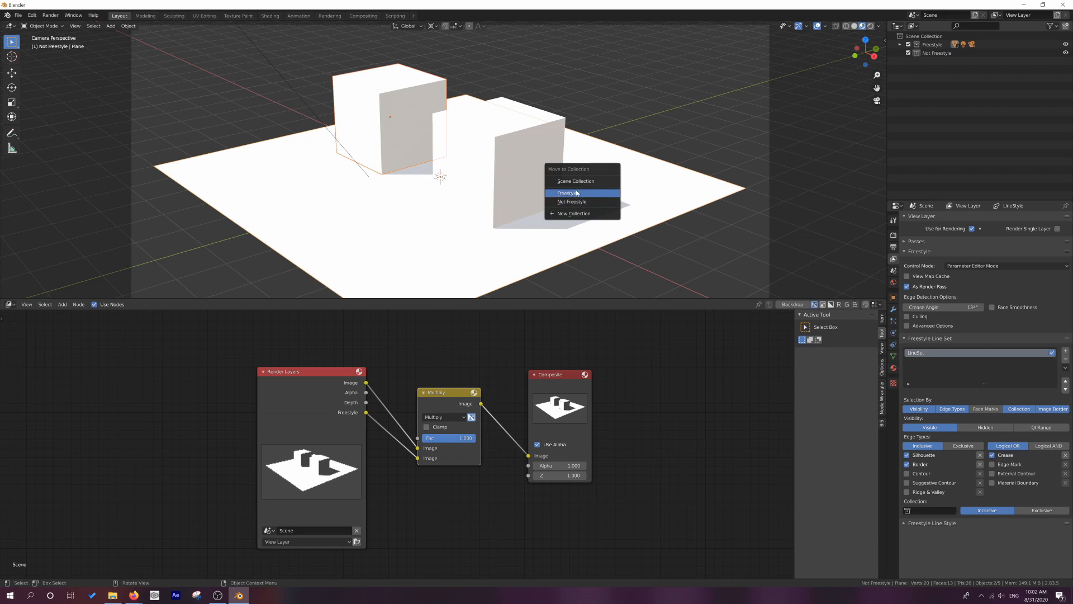
pyautogui.click(571, 201)
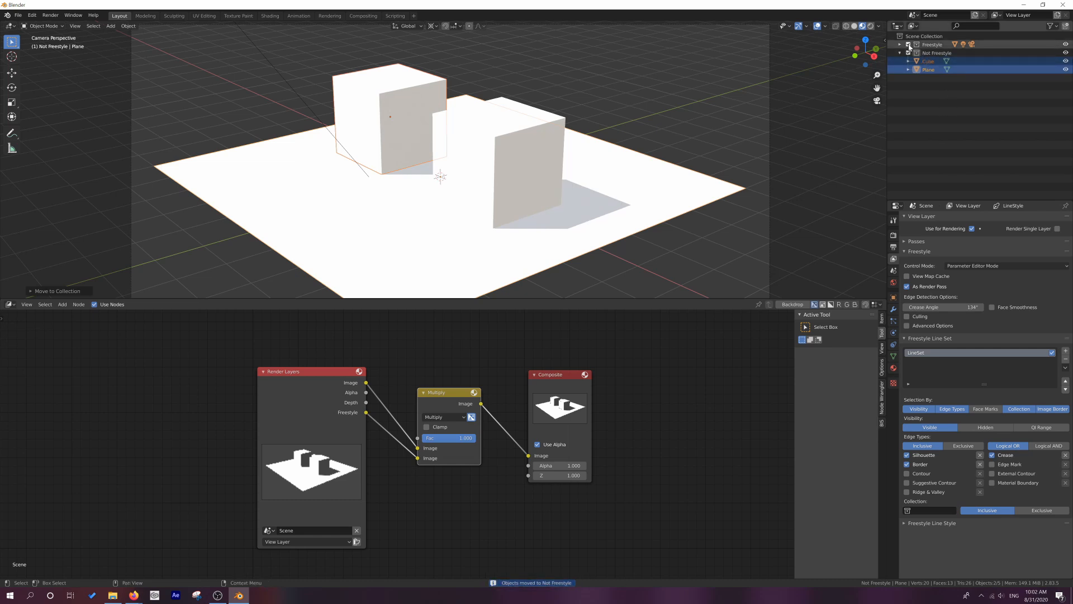
pyautogui.click(908, 44)
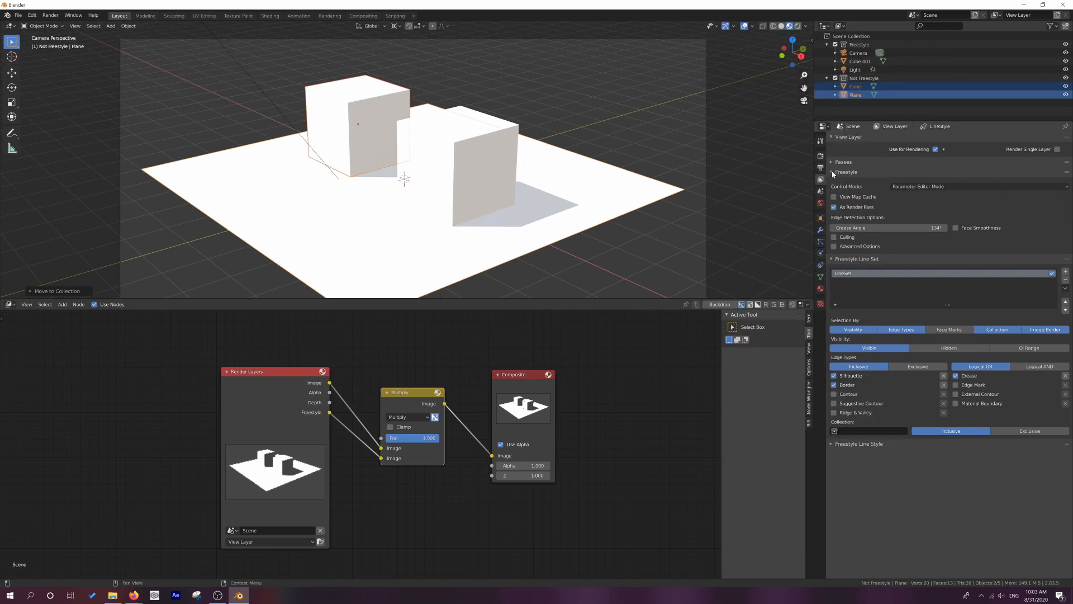
# - Set the Freestyle line set to select by collection 'Not Freestyle', marked Exclusive
pyautogui.click(832, 172)
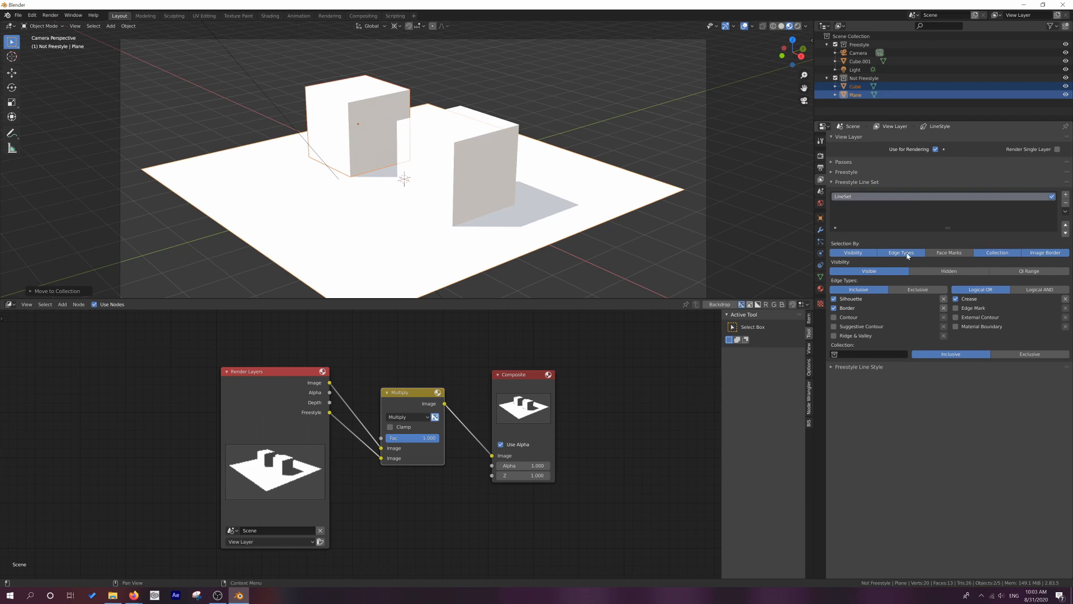
pyautogui.click(997, 253)
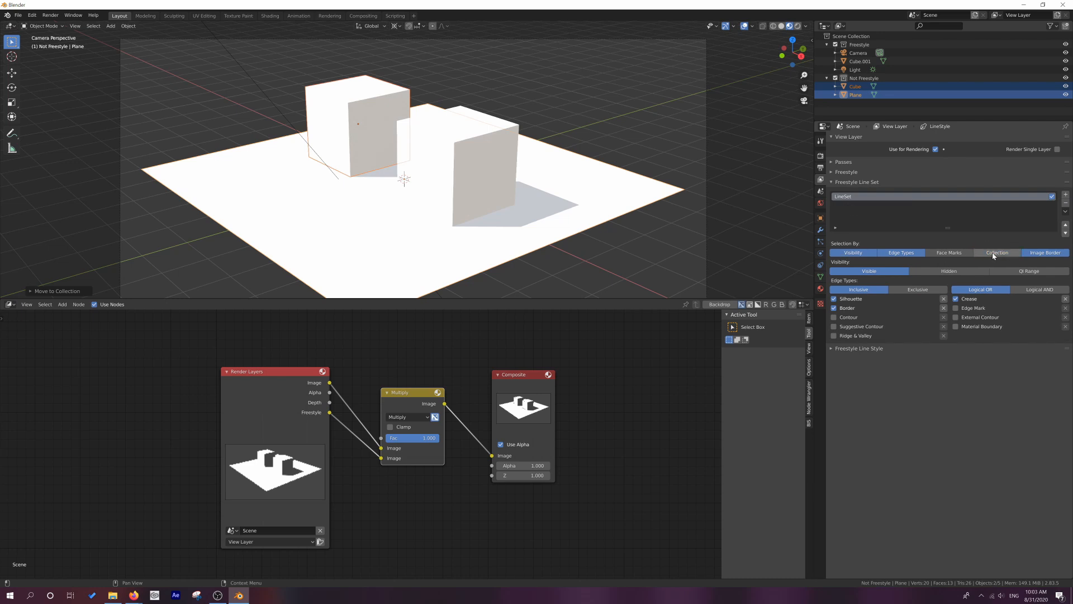
pyautogui.click(997, 252)
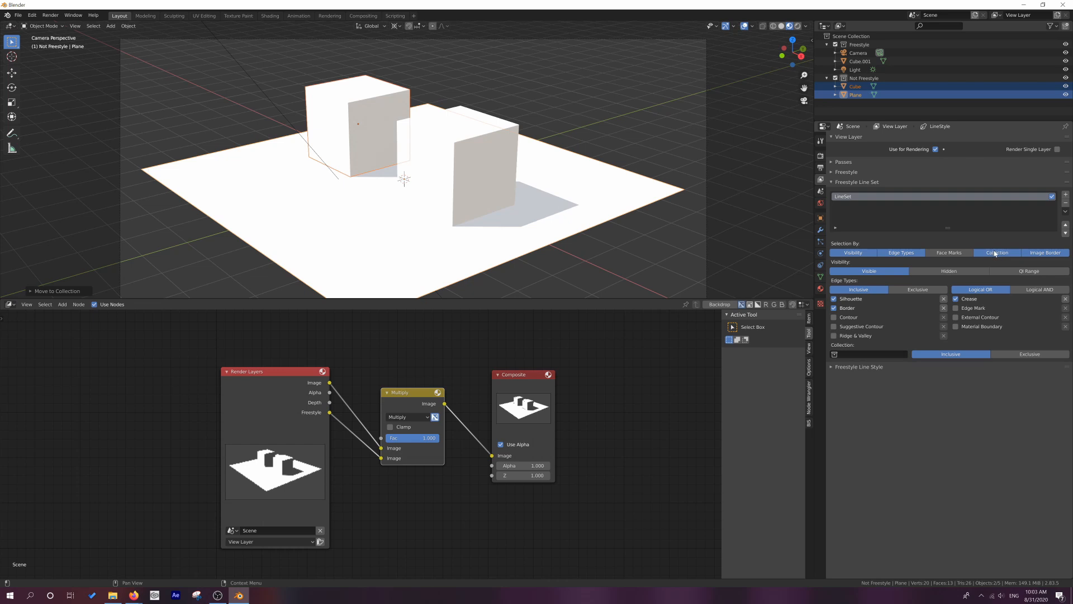
pyautogui.moveTo(996, 252)
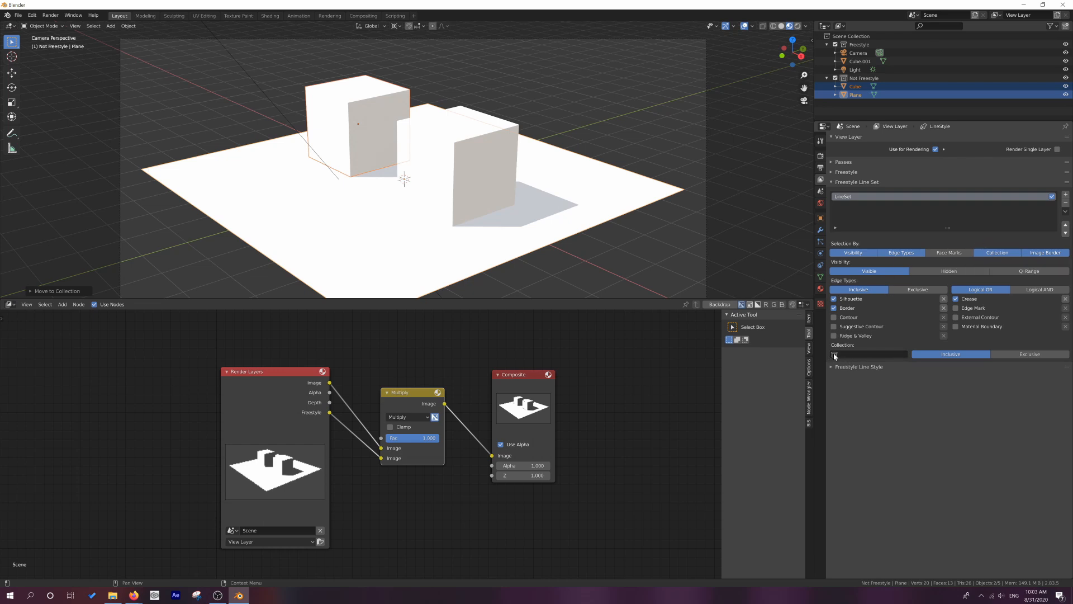
pyautogui.click(835, 354)
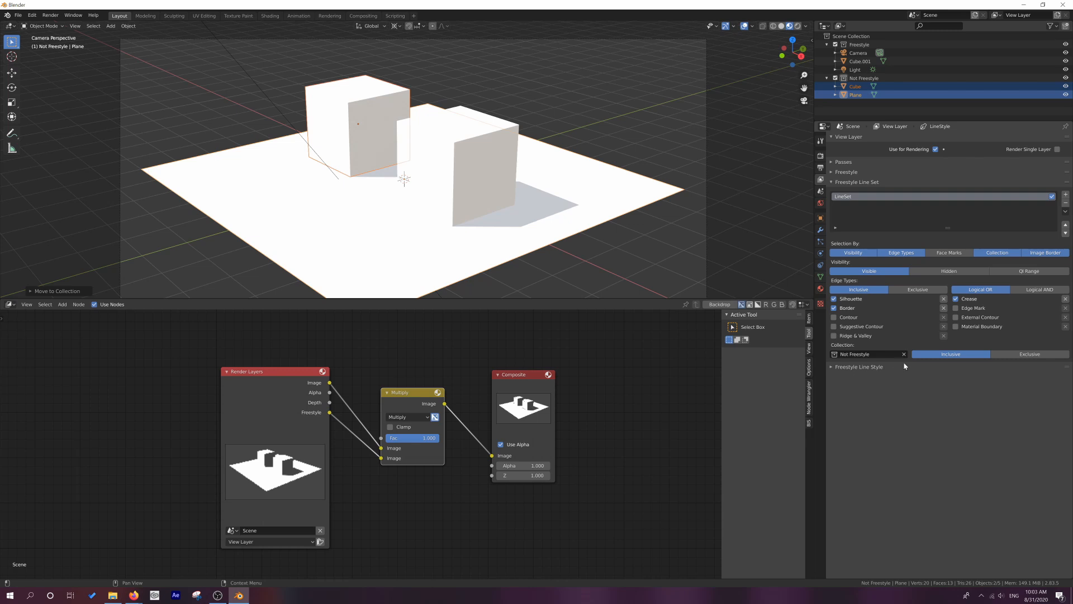
pyautogui.moveTo(1028, 353)
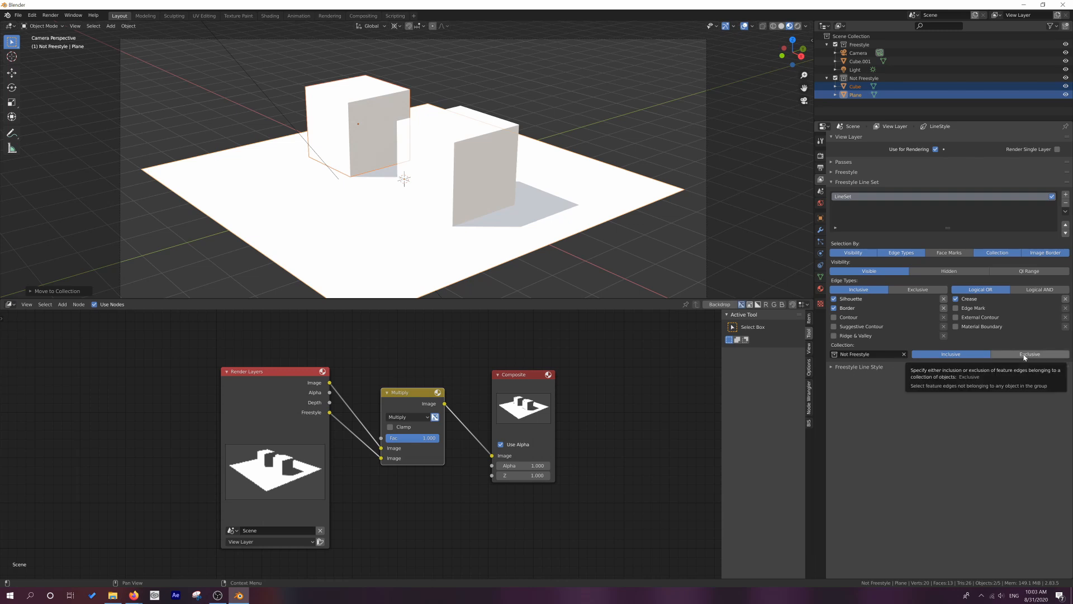
pyautogui.click(1030, 354)
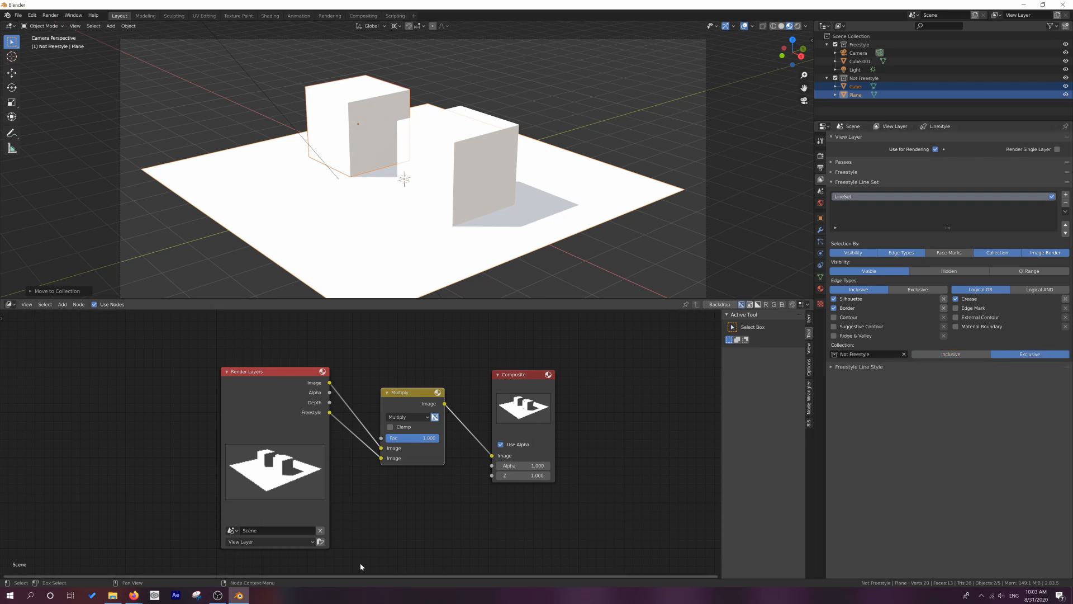
# - Render the scene to check outlines appear only on the Freestyle cube
pyautogui.press('F12')
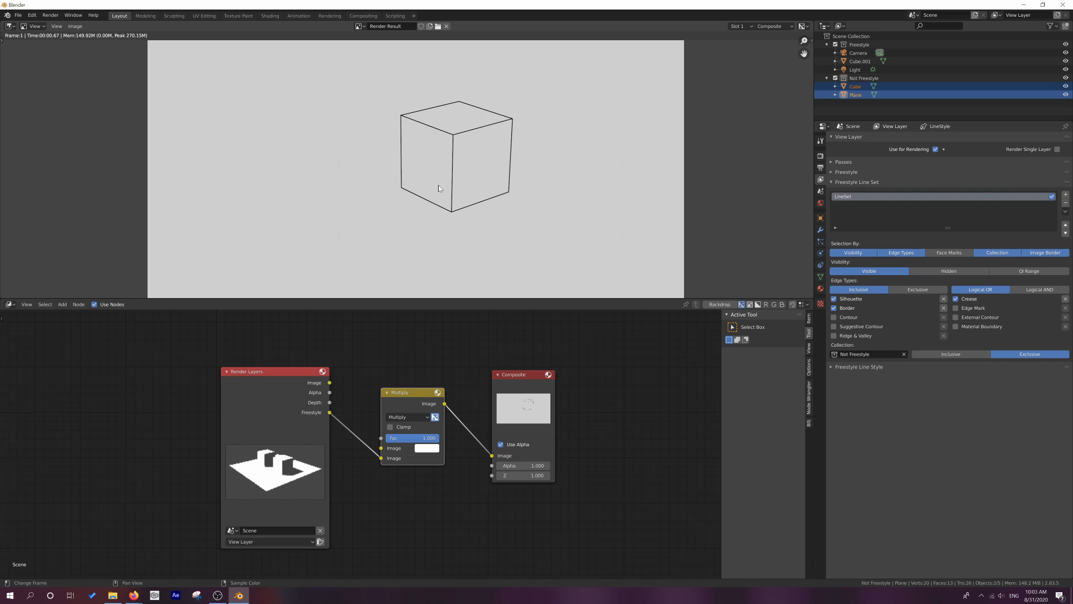
pyautogui.moveTo(474, 167)
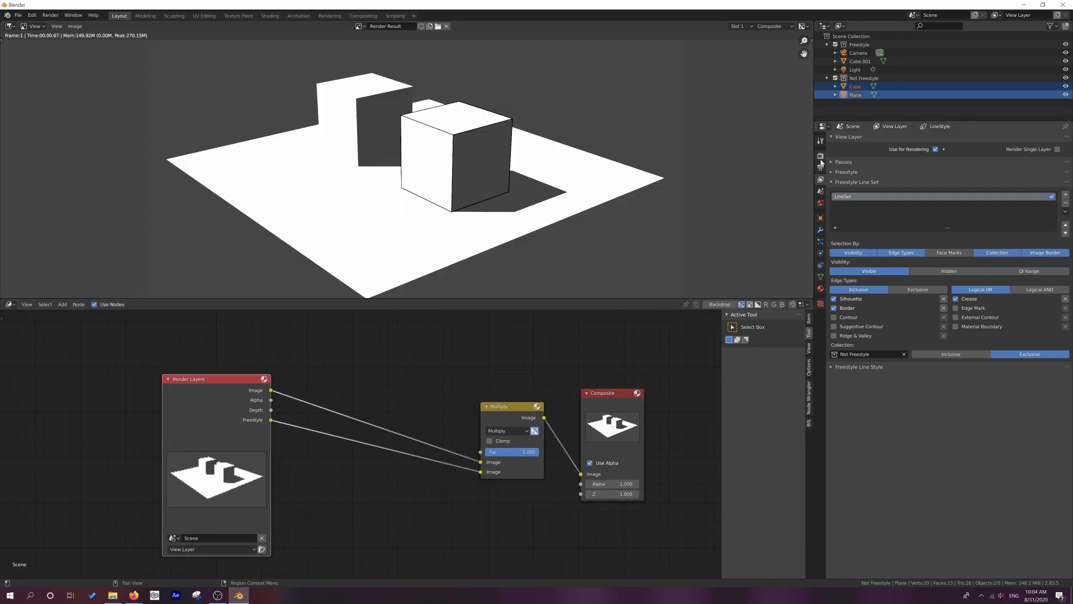
pyautogui.moveTo(821, 156)
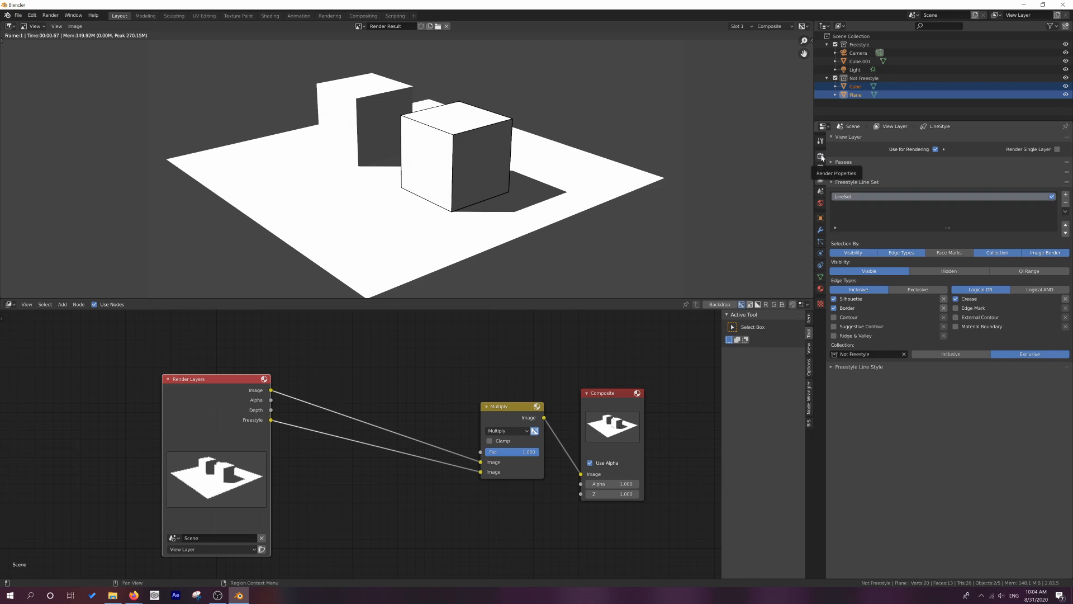
# - Enable the Diffuse Color and Shadow light passes in View Layer properties
pyautogui.click(821, 158)
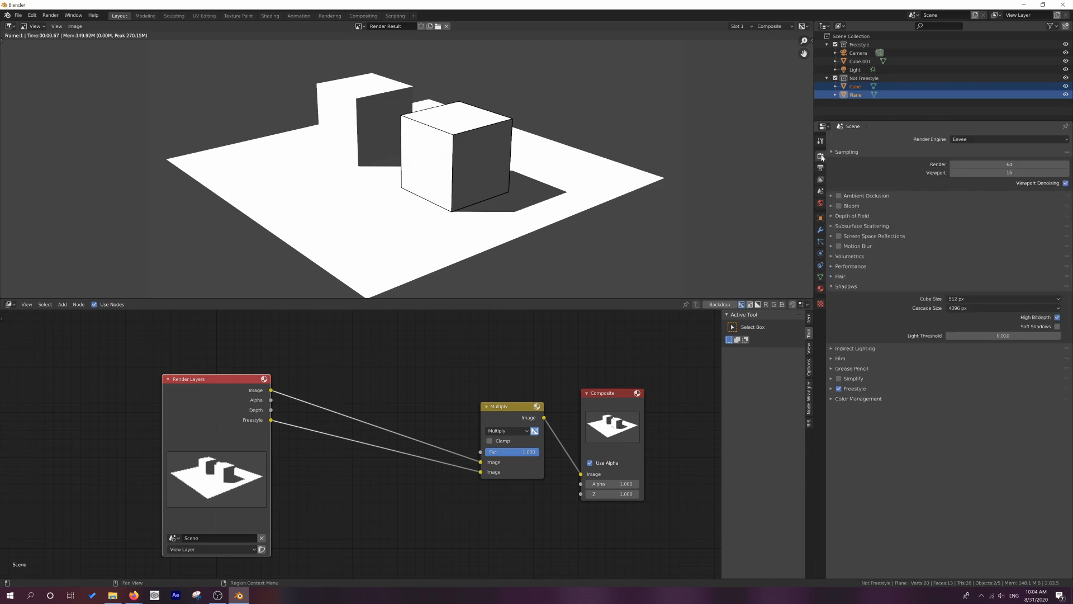
pyautogui.click(839, 358)
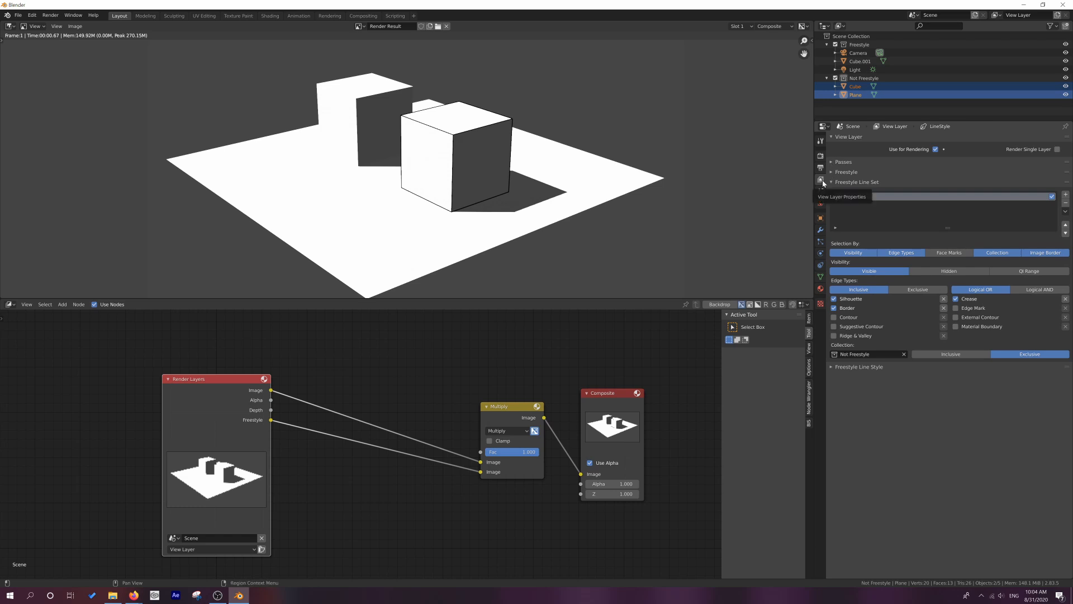
pyautogui.click(835, 161)
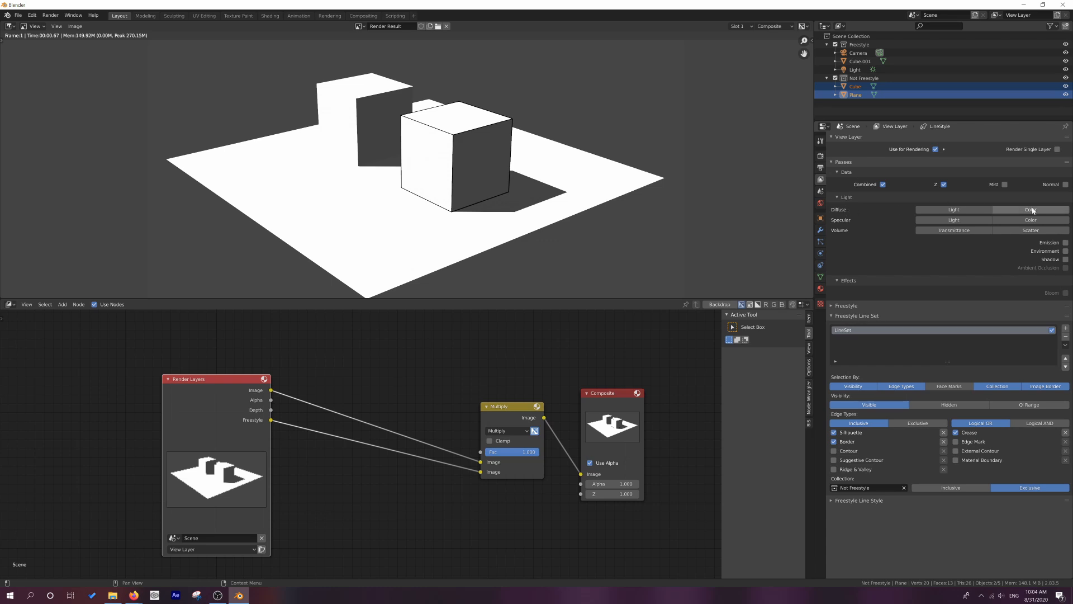
pyautogui.click(1030, 209)
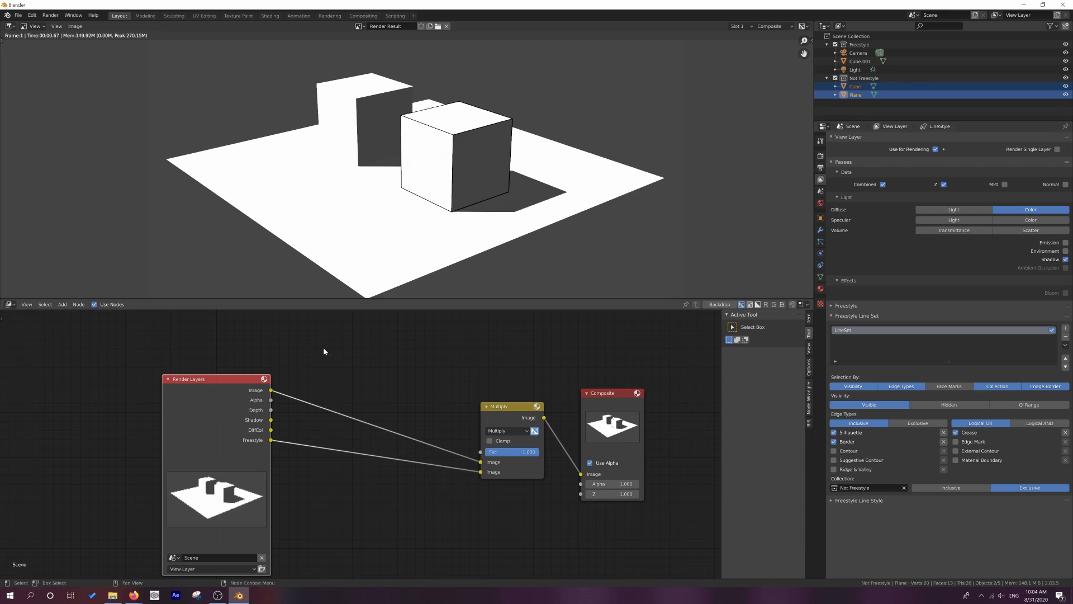
pyautogui.moveTo(257, 443)
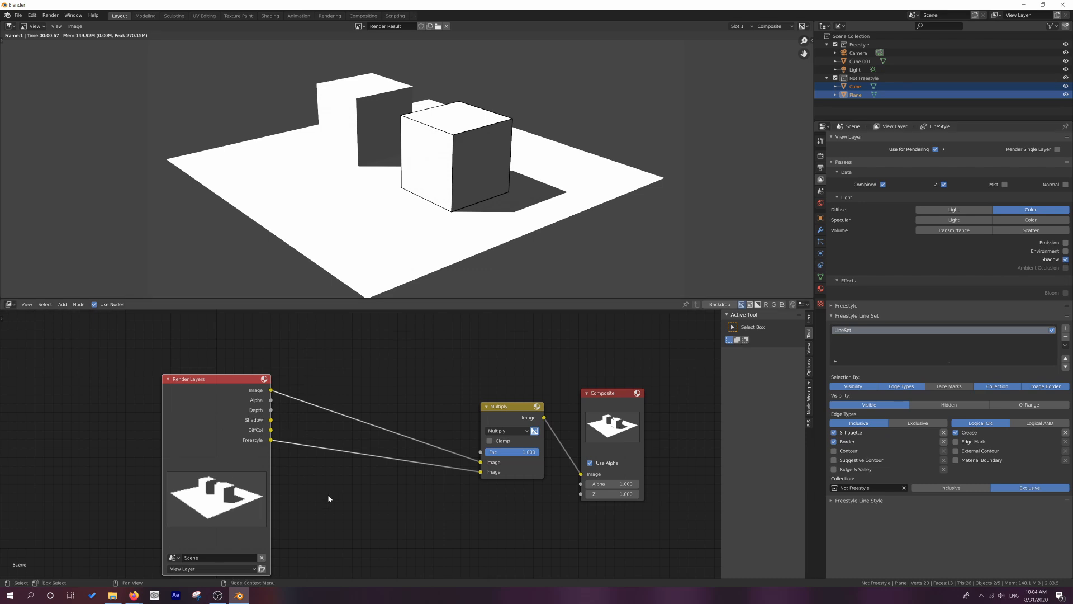
pyautogui.click(262, 569)
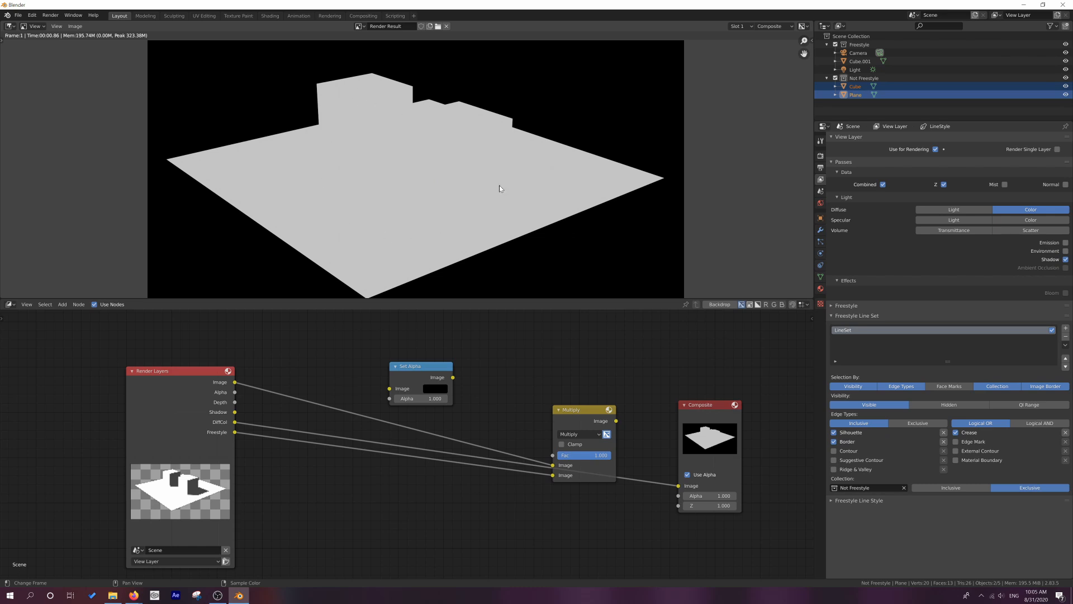
pyautogui.moveTo(349, 275)
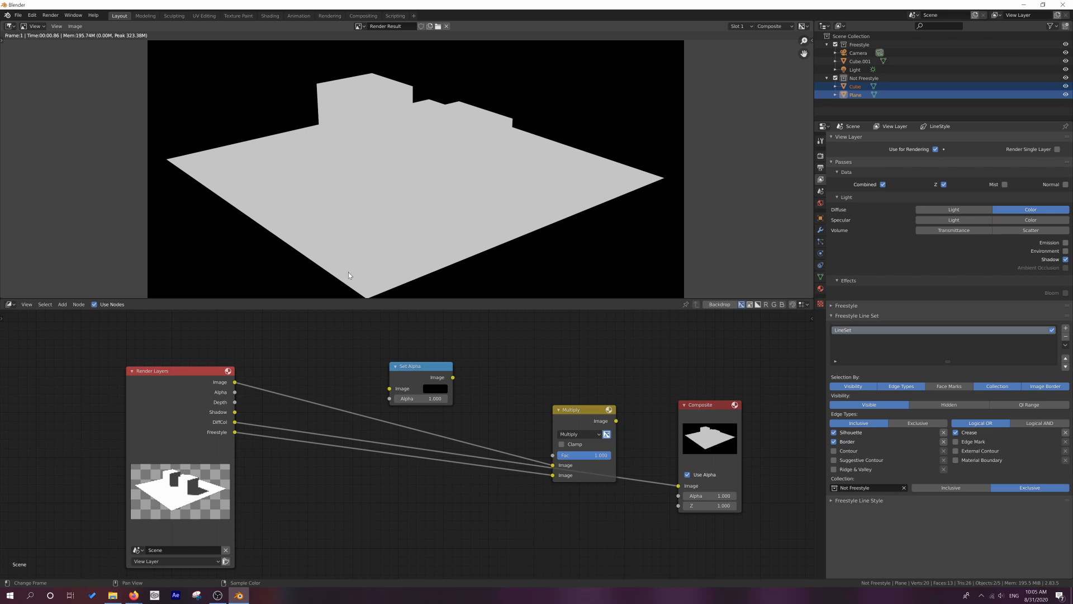
pyautogui.moveTo(461, 173)
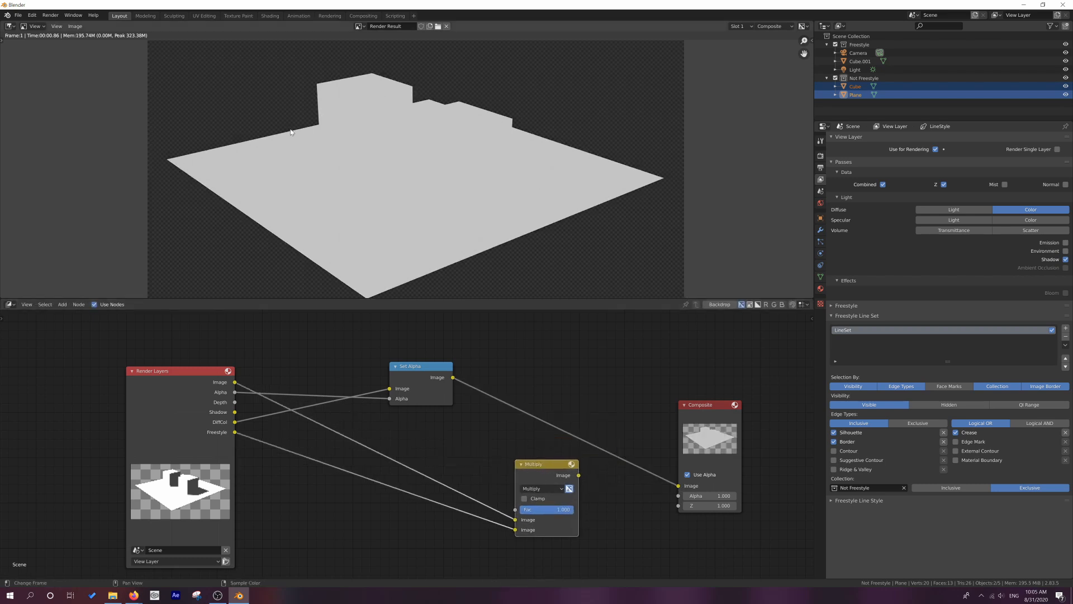
pyautogui.moveTo(320, 248)
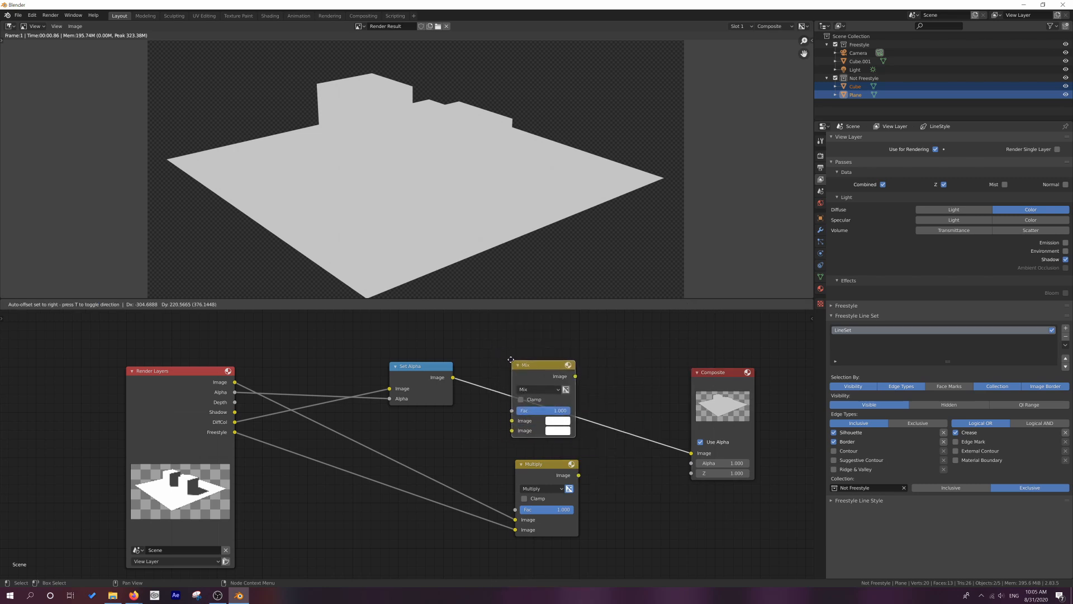
# - Set the Mix node to Multiply and lower its factor to about 0.622
pyautogui.click(537, 389)
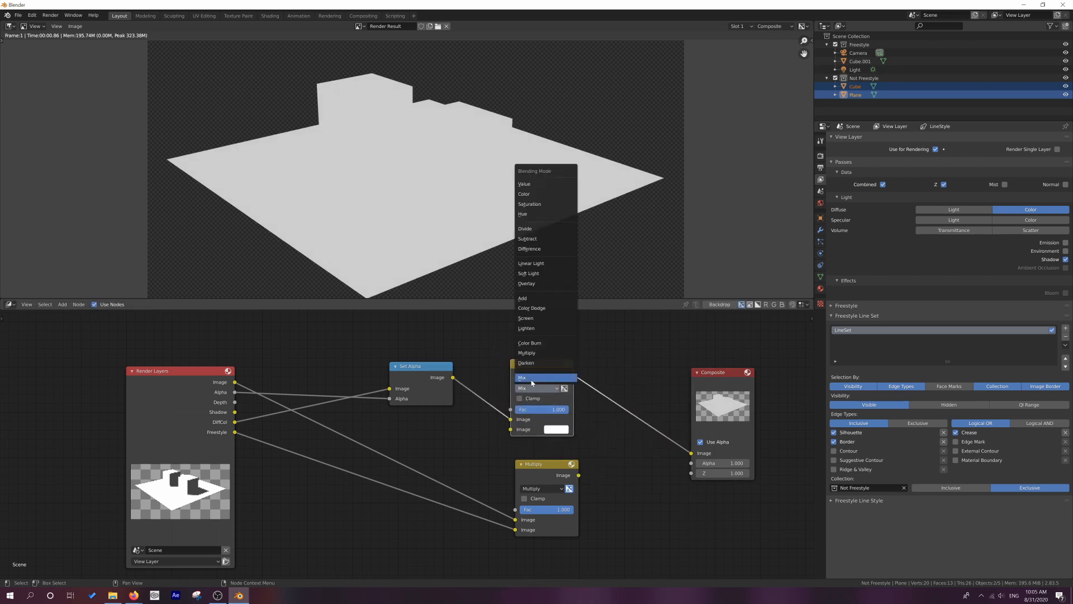
pyautogui.click(527, 352)
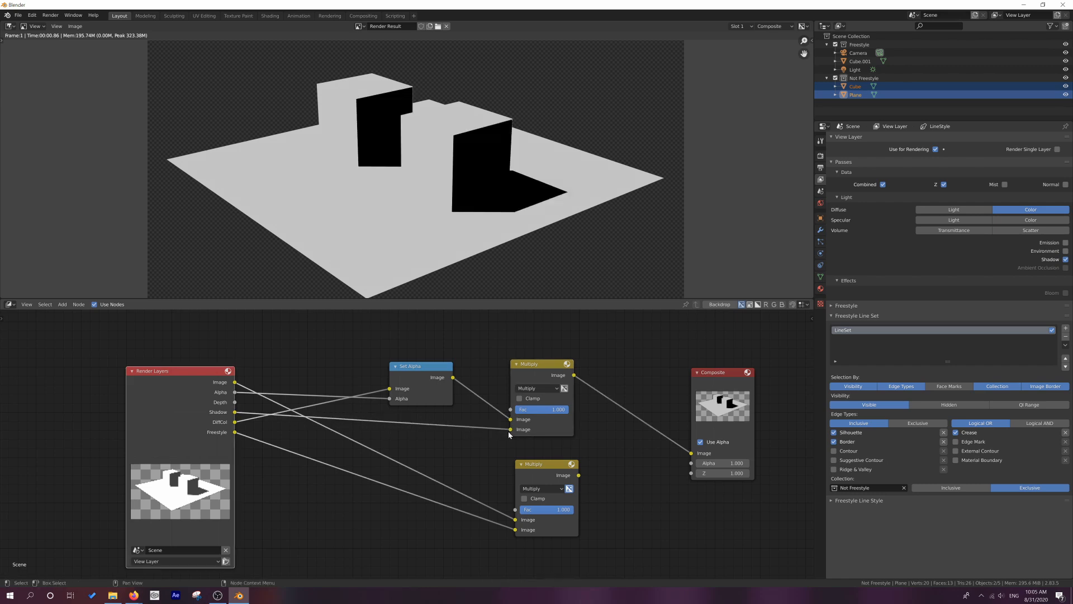
pyautogui.moveTo(466, 135)
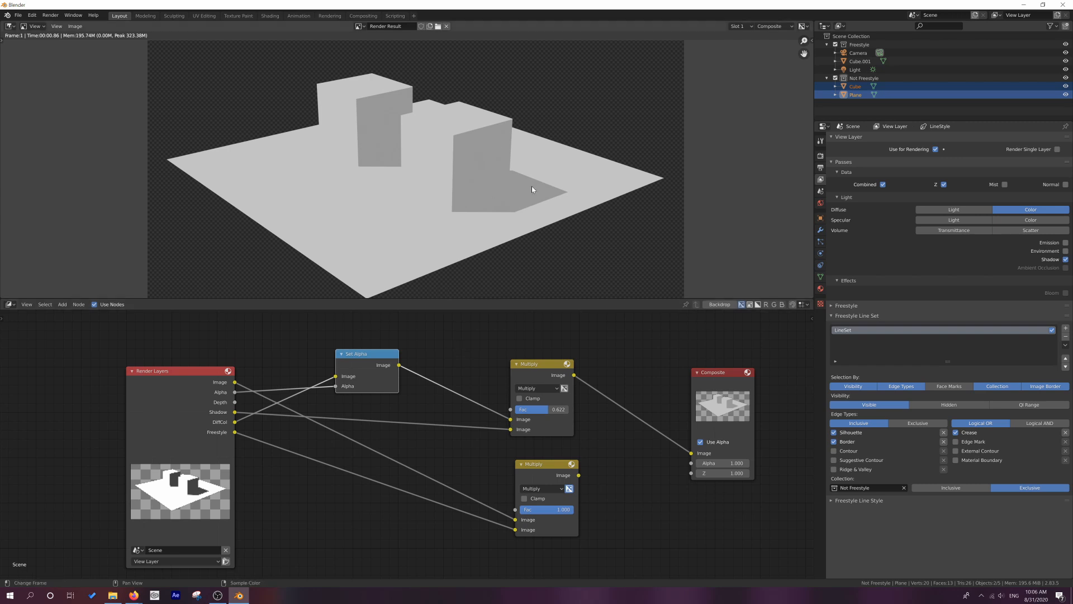
pyautogui.moveTo(541, 363); pyautogui.dragTo(603, 364)
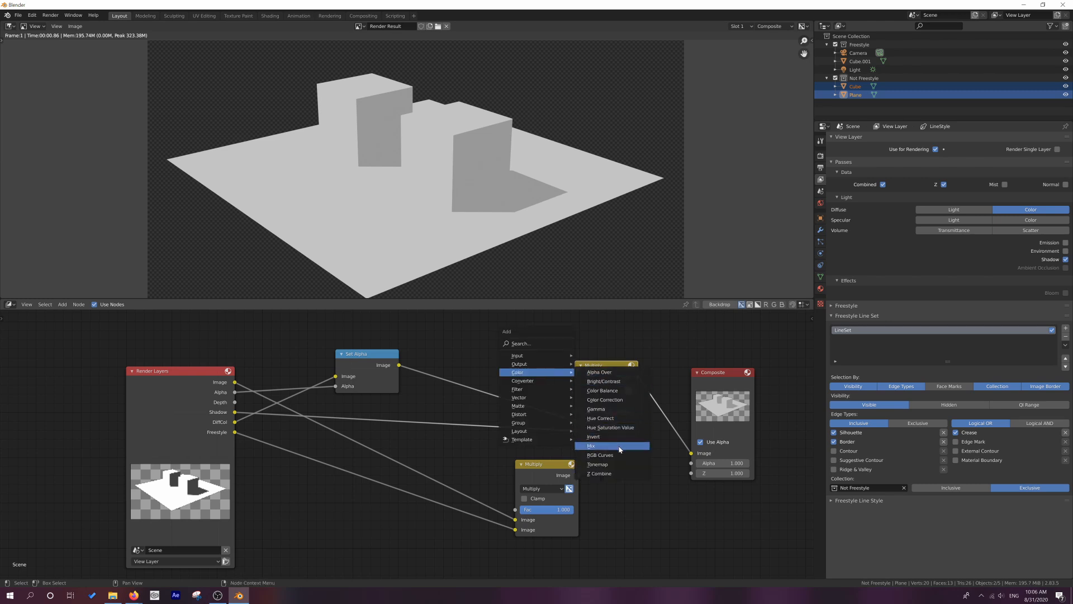
# - Add a Color Mix node for the blue background and shift the shading nodes left
pyautogui.click(591, 445)
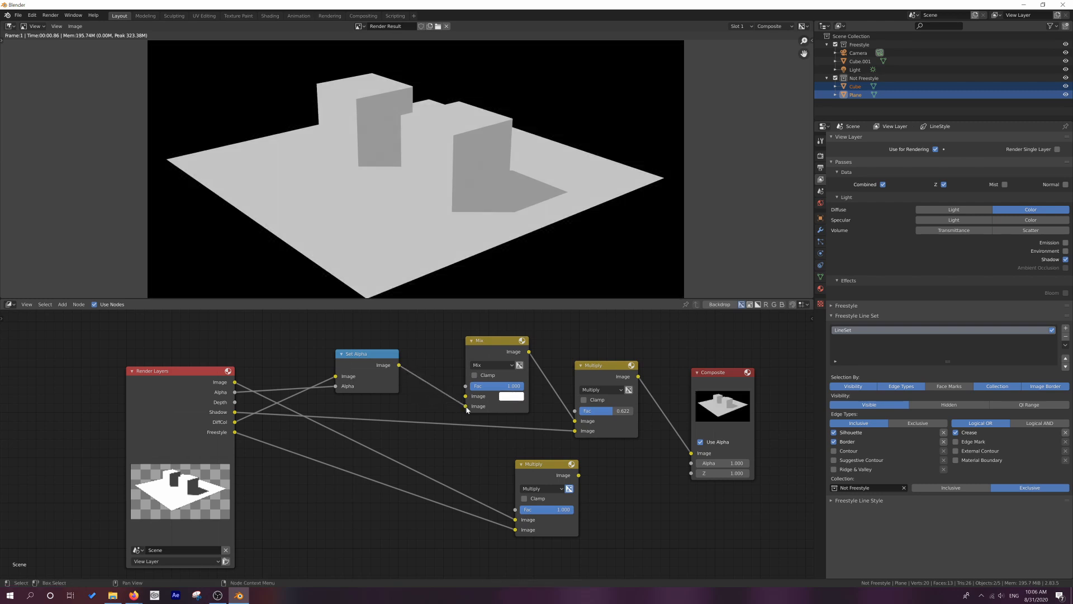
pyautogui.moveTo(519, 365)
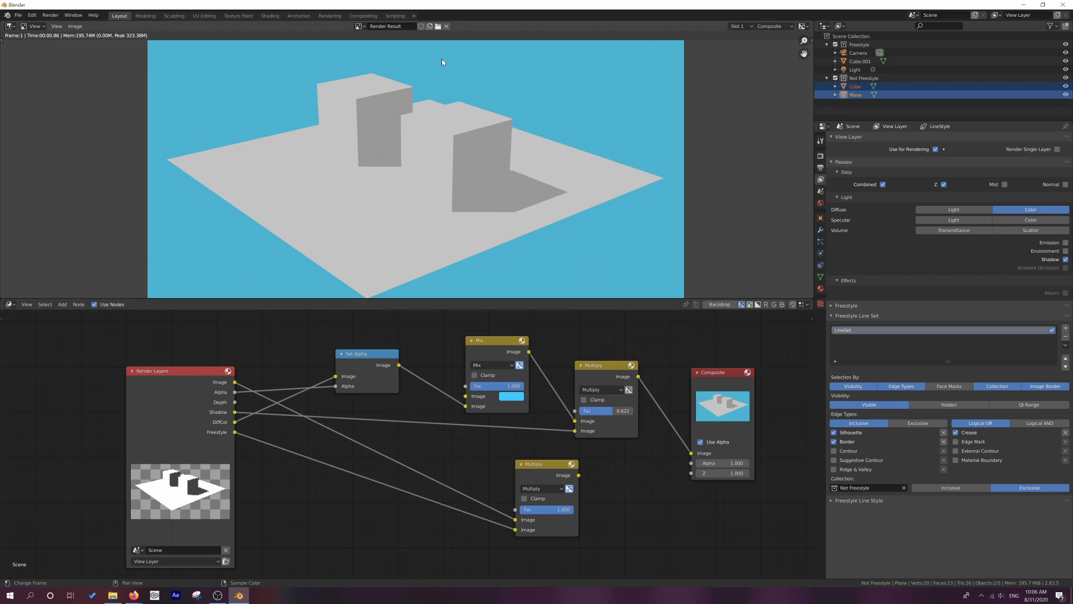
pyautogui.moveTo(711, 372); pyautogui.dragTo(753, 385)
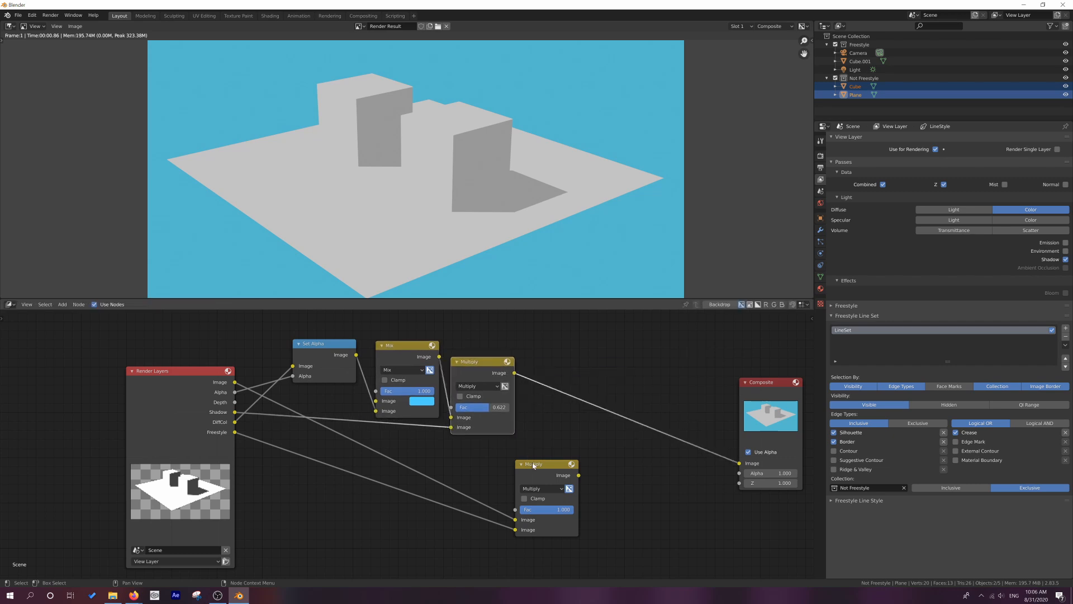
# - Place the outline Multiply after the shadow Multiply and feed the shaded image into it
pyautogui.moveTo(534, 463); pyautogui.dragTo(606, 440)
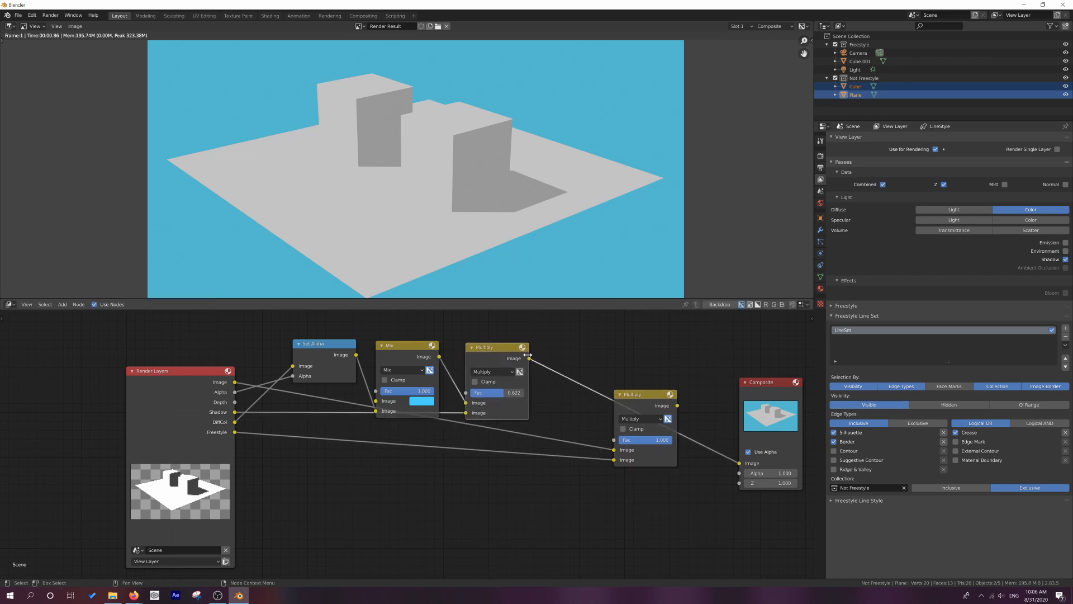
pyautogui.moveTo(528, 358); pyautogui.dragTo(602, 450)
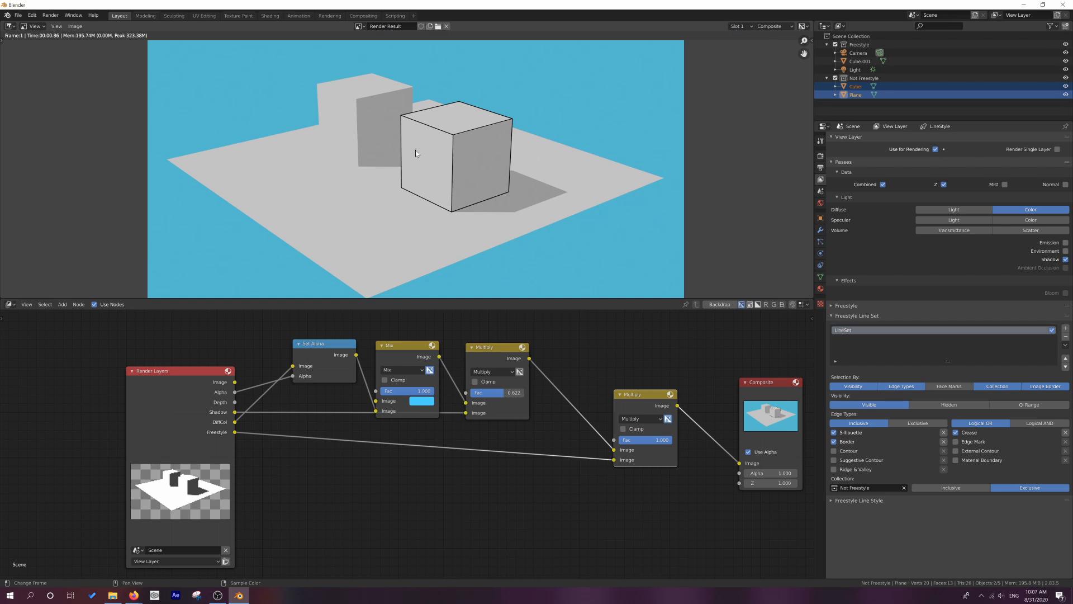
pyautogui.moveTo(491, 140)
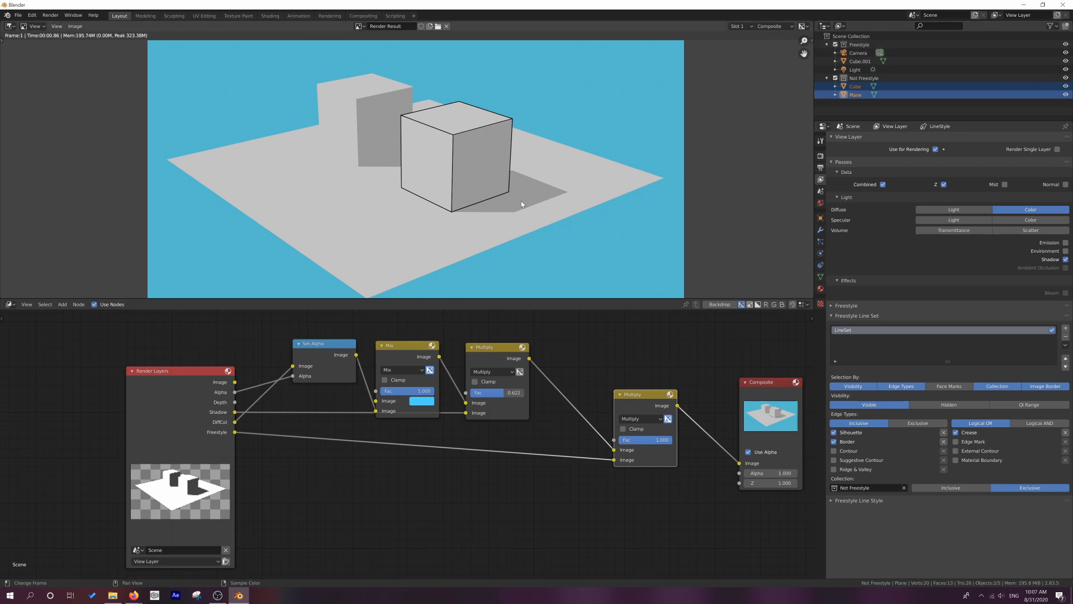
pyautogui.moveTo(510, 204)
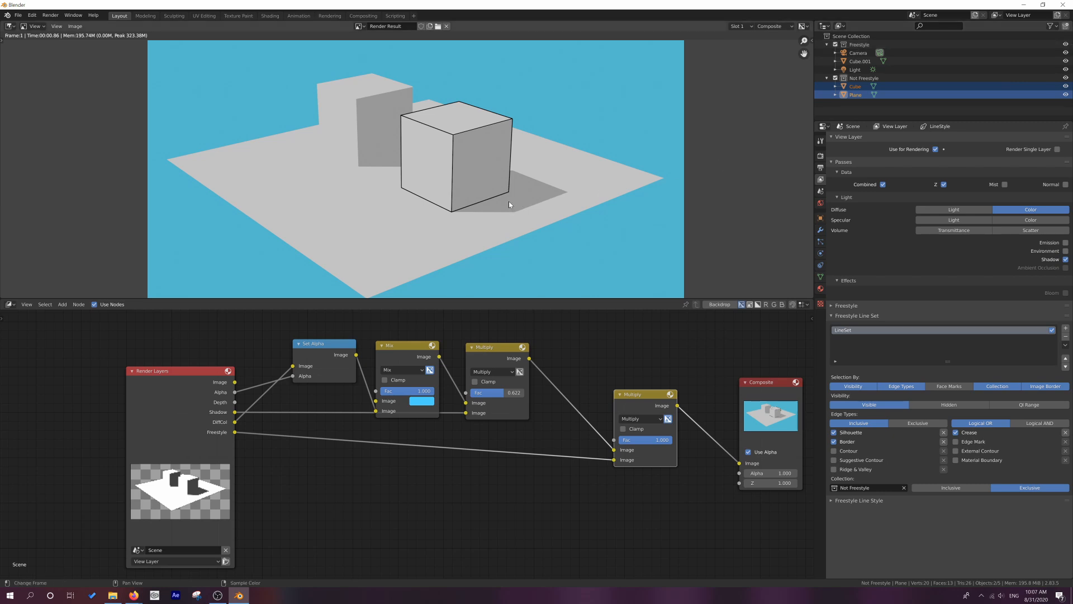